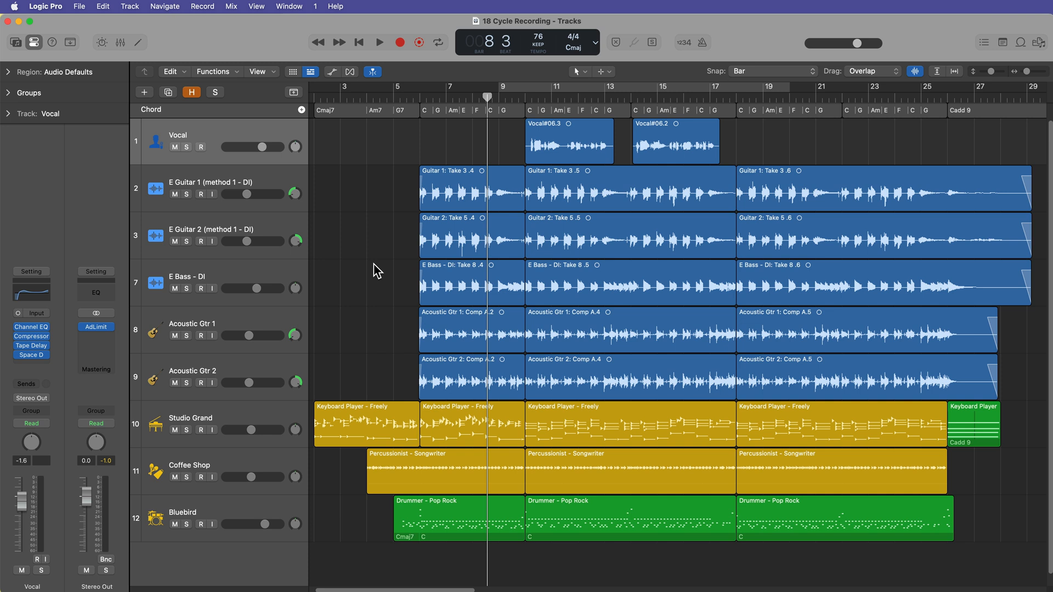
mouse_move(597, 181)
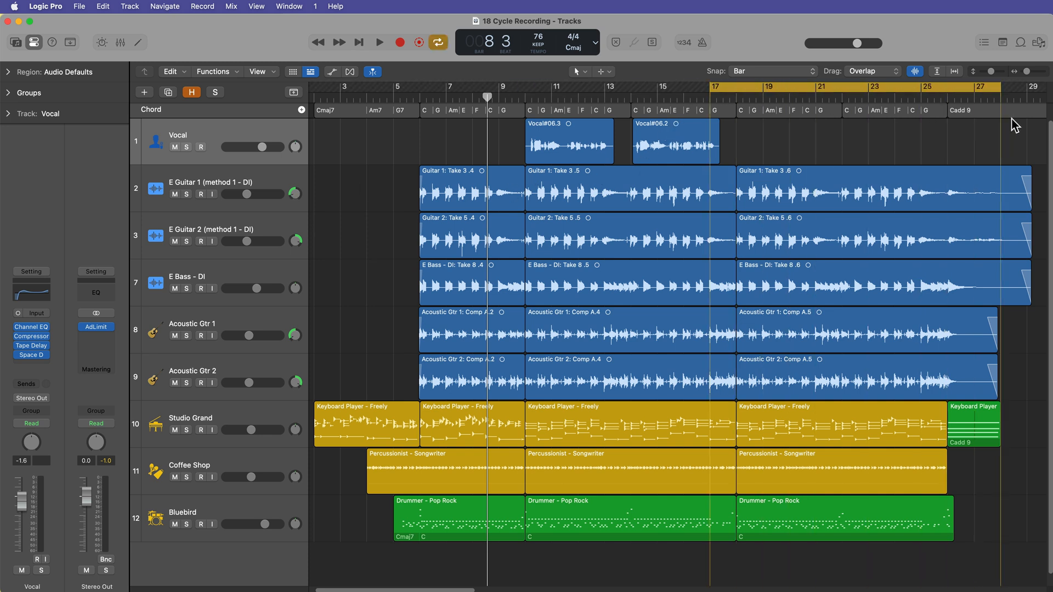
mouse_move(748, 119)
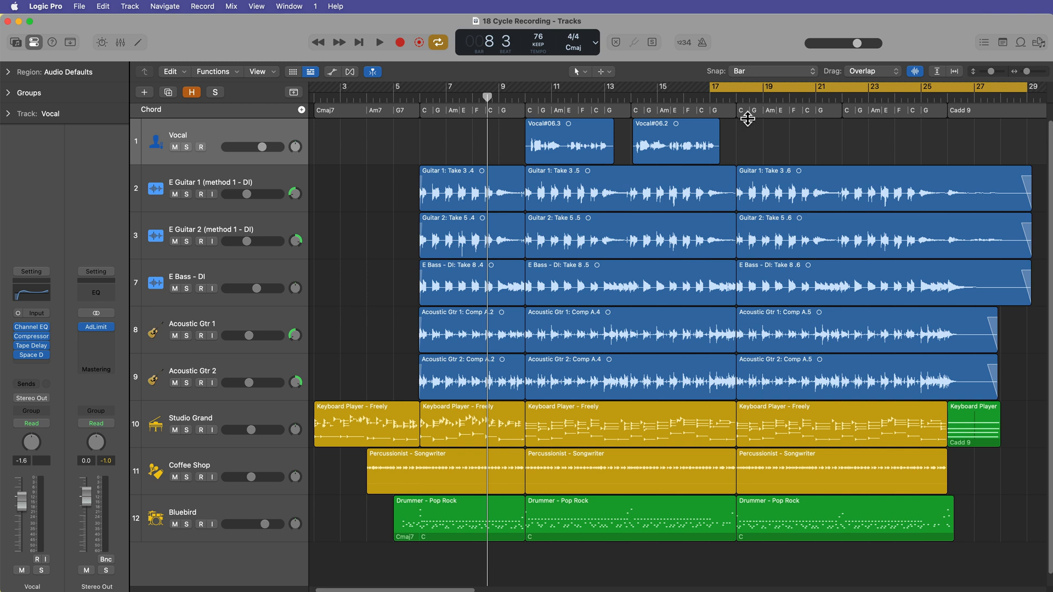
mouse_move(892, 86)
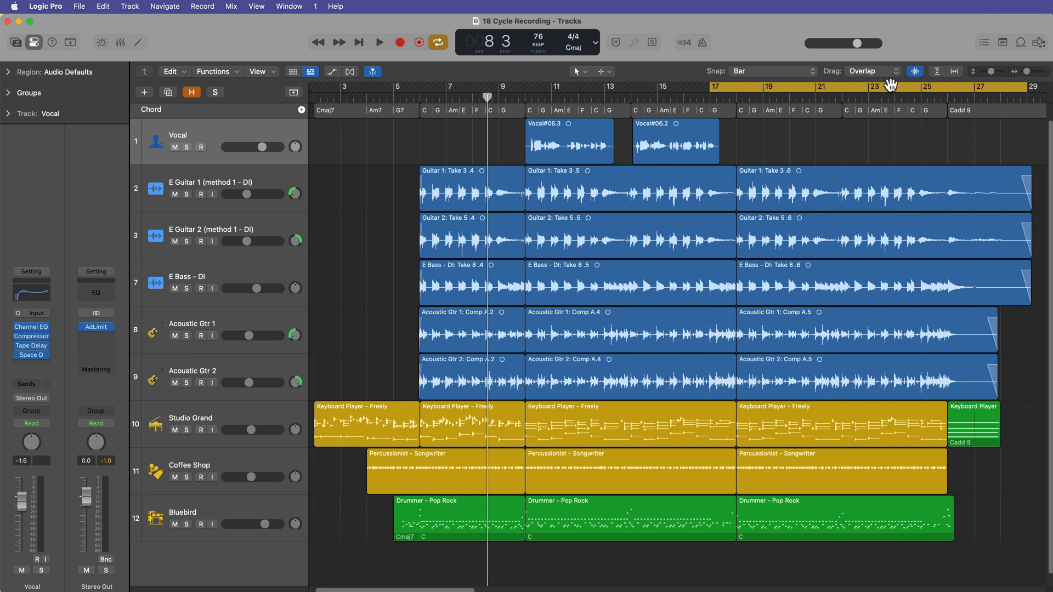
mouse_move(795, 155)
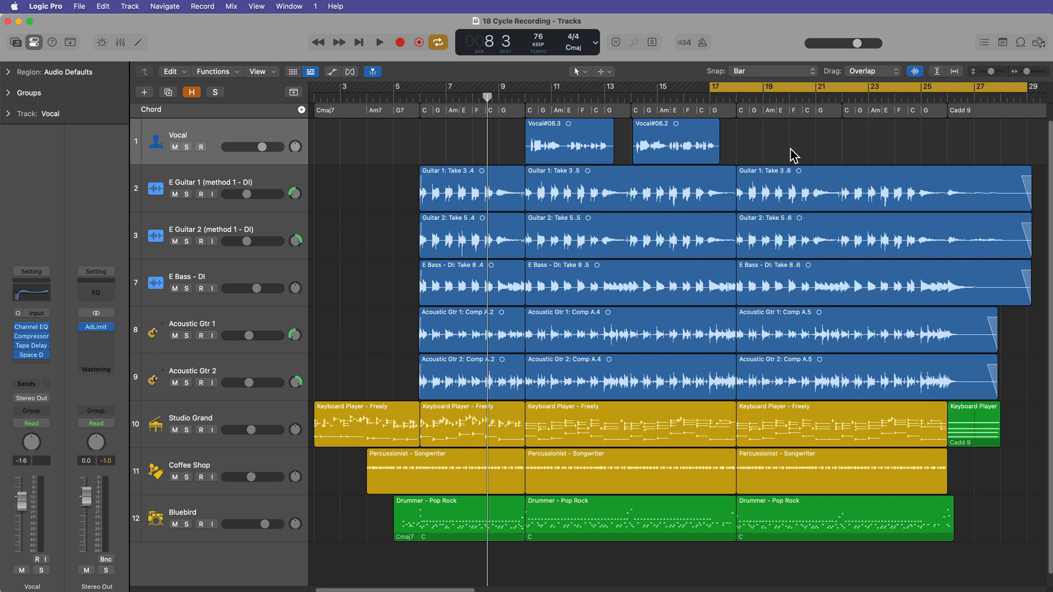
mouse_move(814, 152)
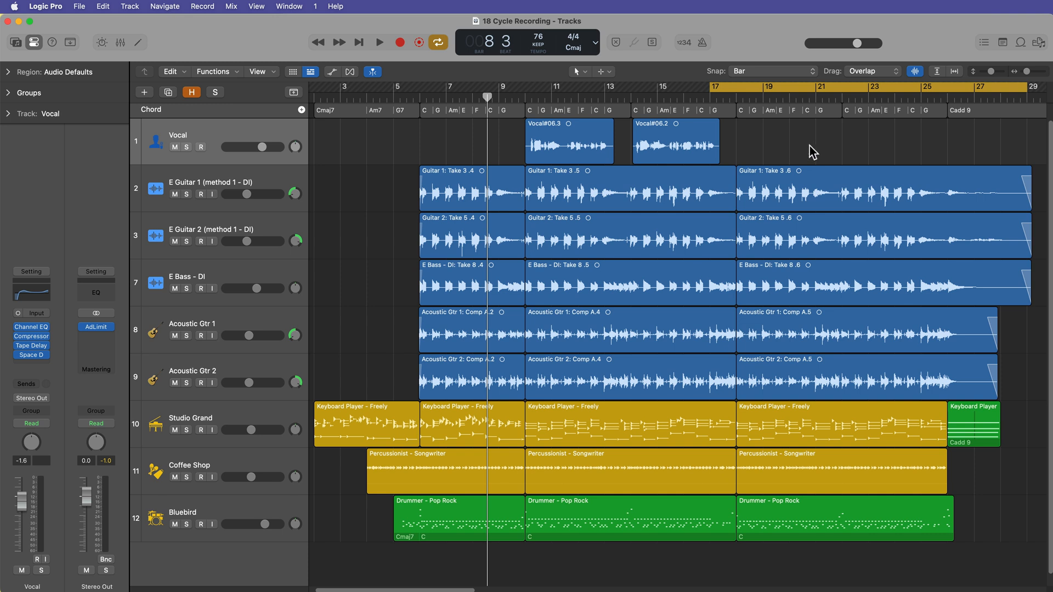
Step: Create a new empty audio track named Guitar Solo below the Vocal track
click(438, 41)
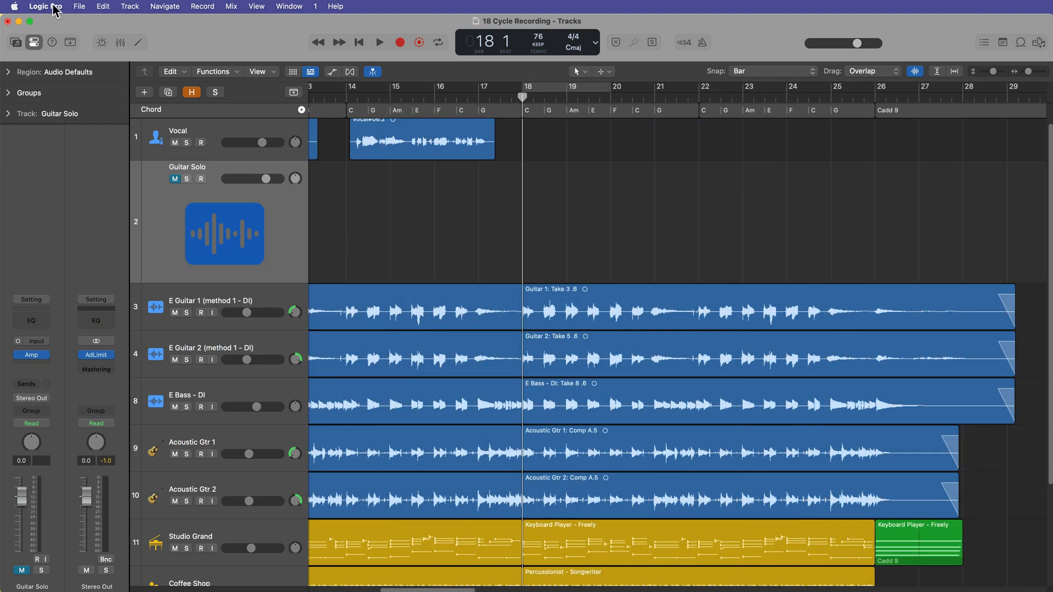
Step: Show the Recording settings confirming Audio Cycle On creates a take folder
click(46, 6)
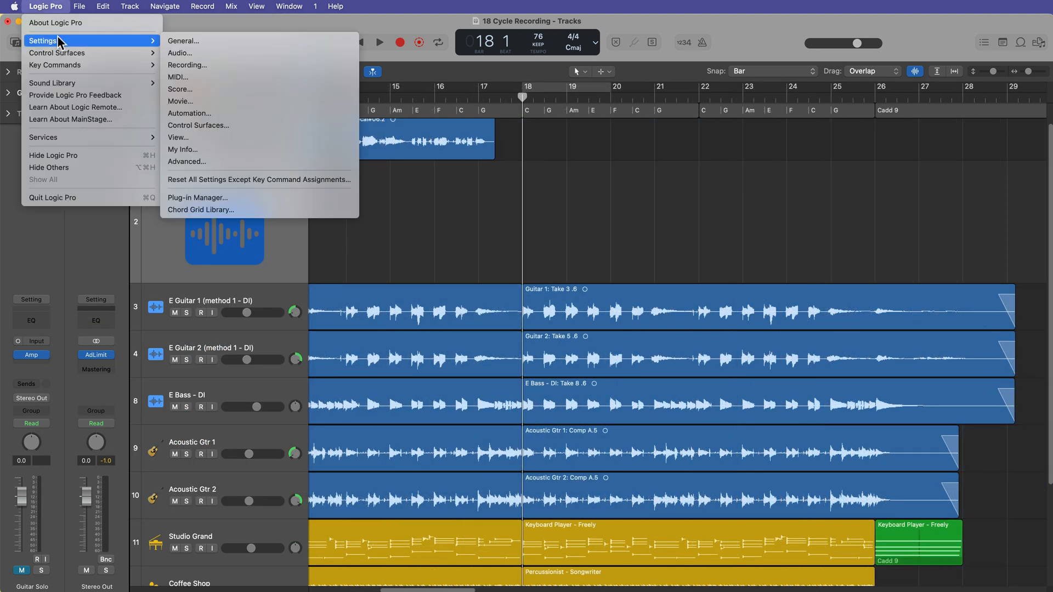
click(186, 65)
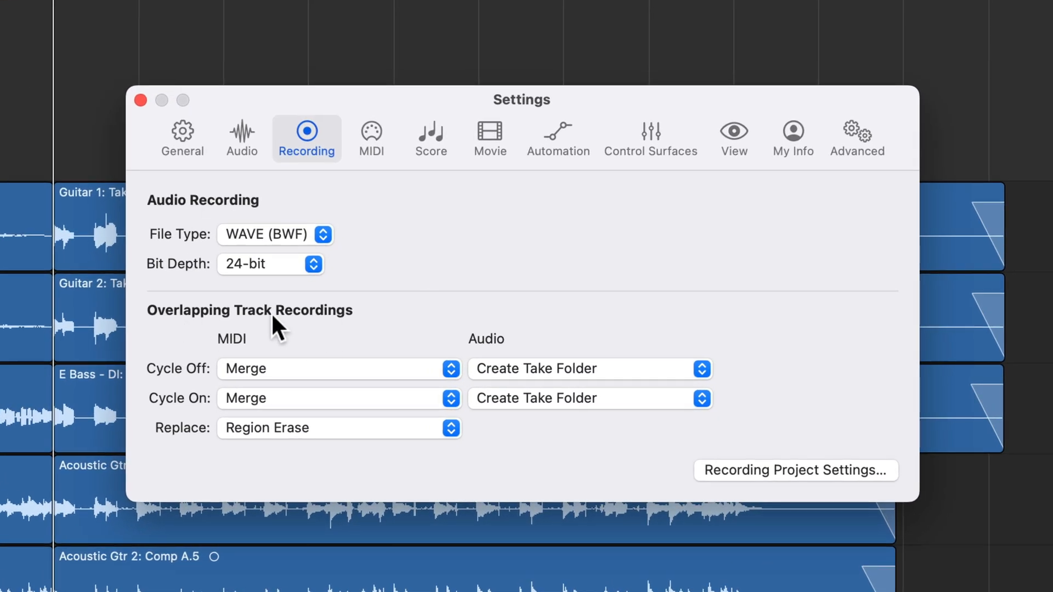
mouse_move(254, 392)
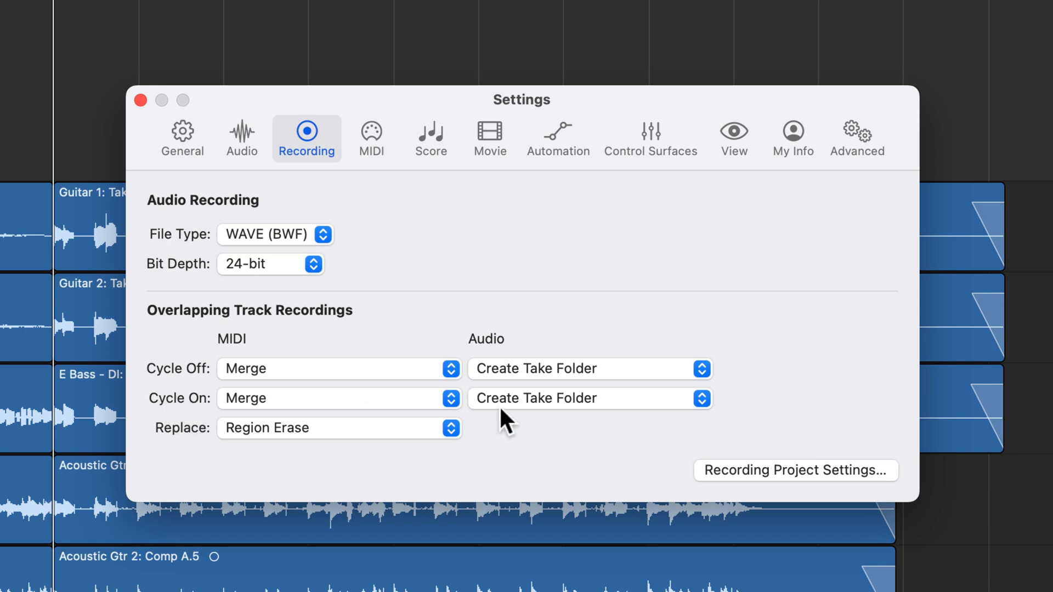
mouse_move(578, 413)
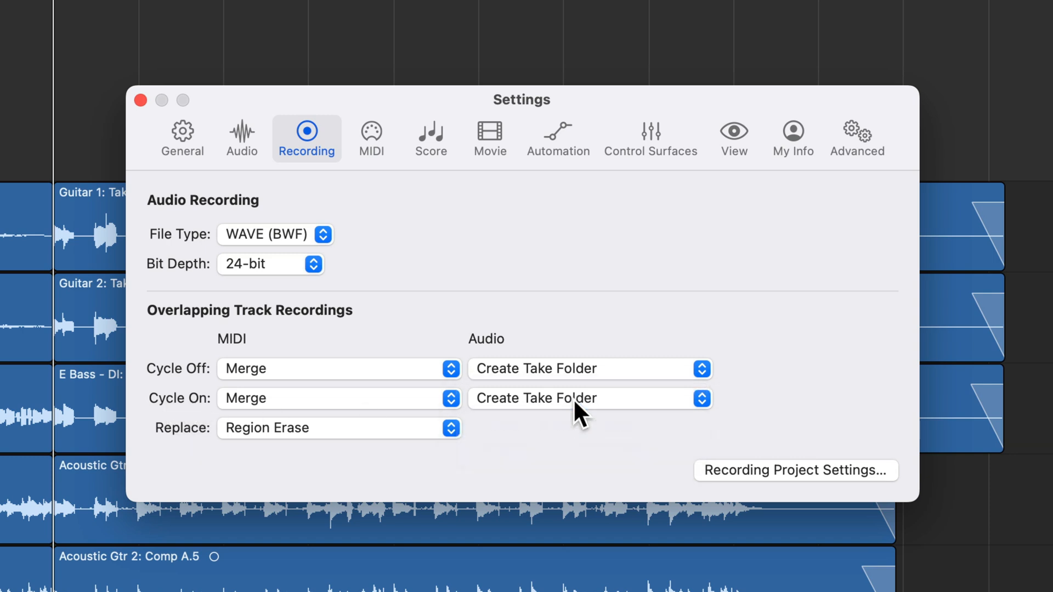
mouse_move(557, 465)
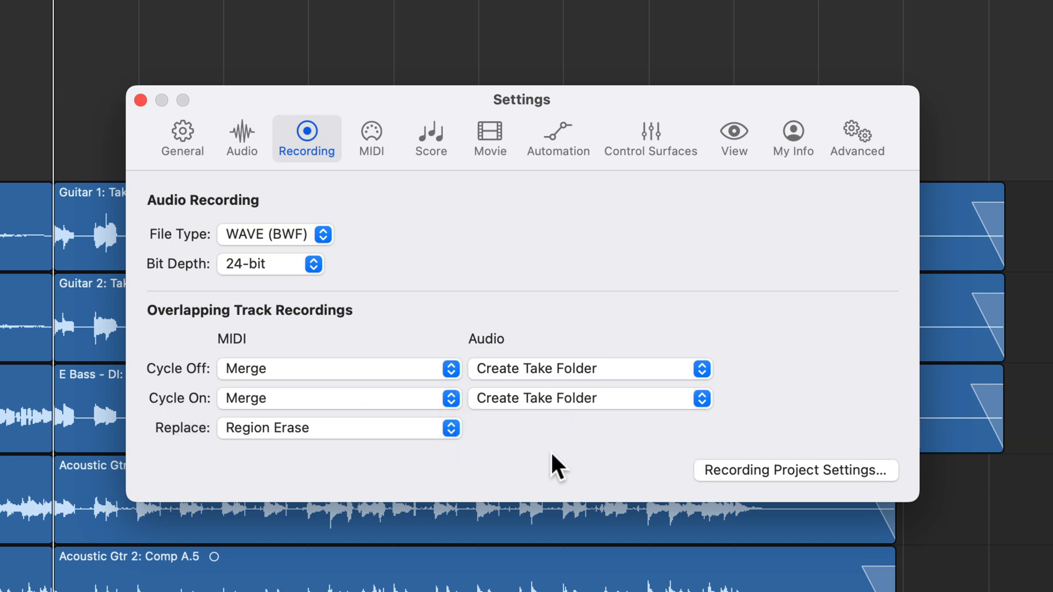
mouse_move(587, 360)
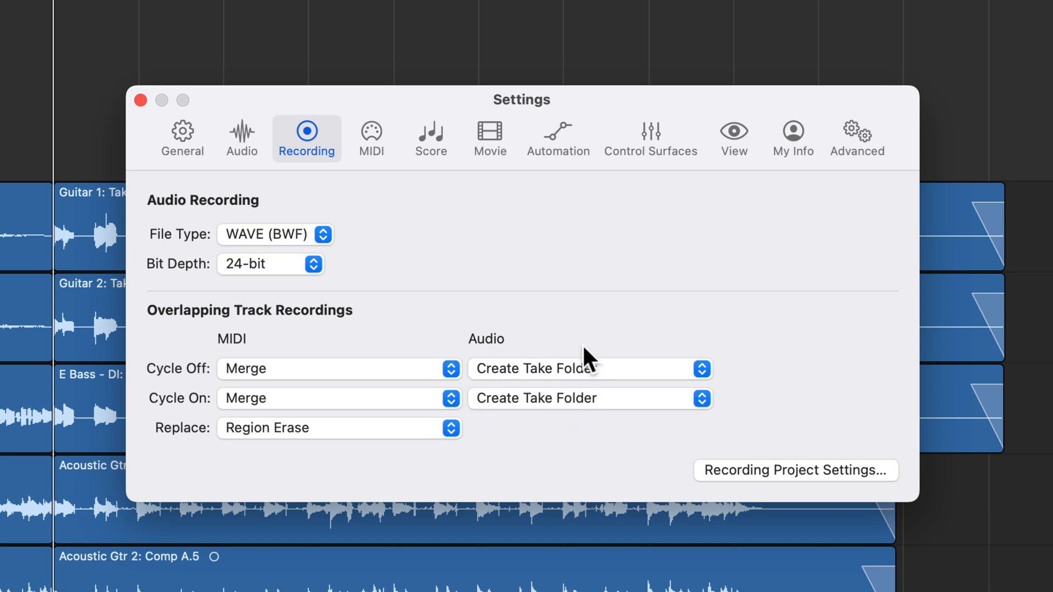
mouse_move(477, 356)
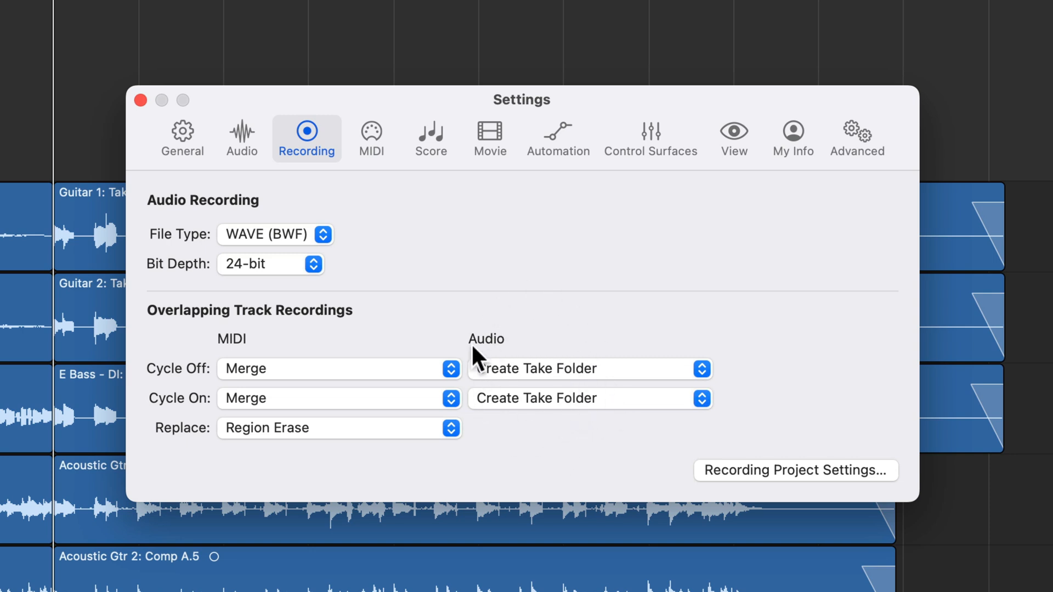
mouse_move(595, 451)
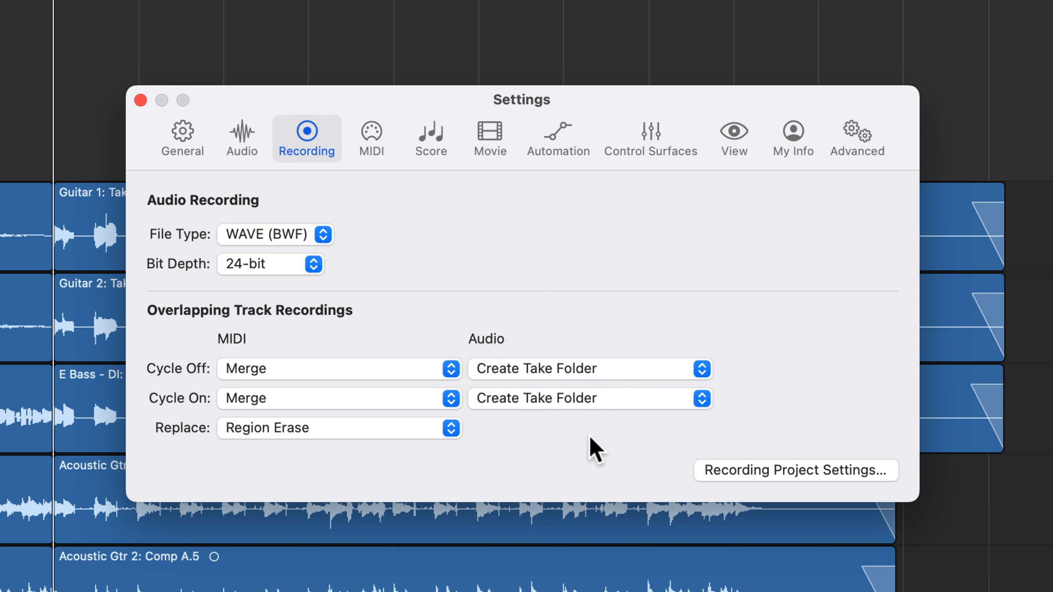
mouse_move(195, 414)
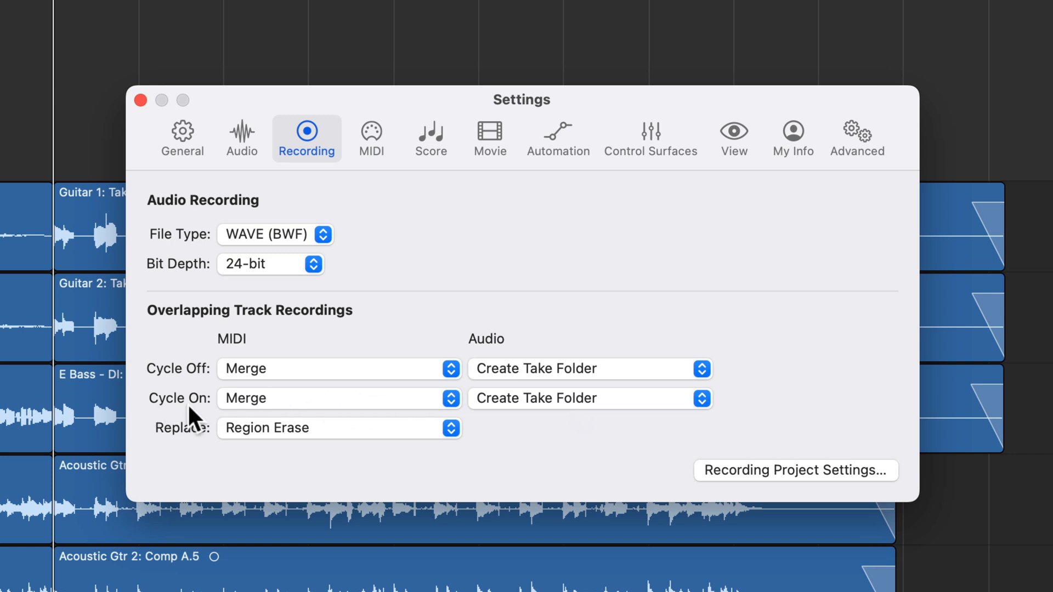
mouse_move(591, 413)
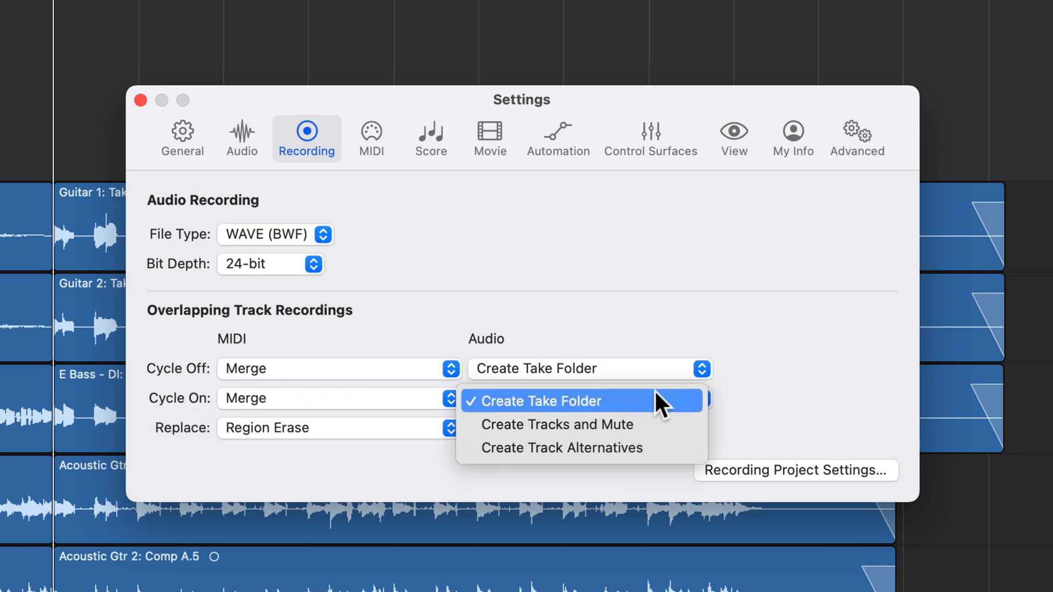
mouse_move(641, 425)
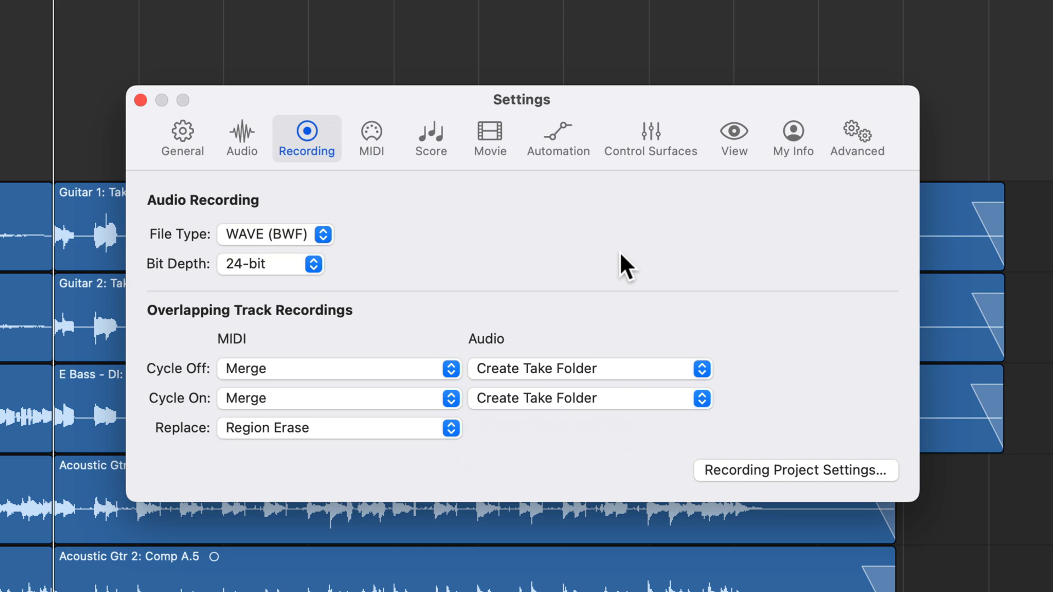
mouse_move(137, 106)
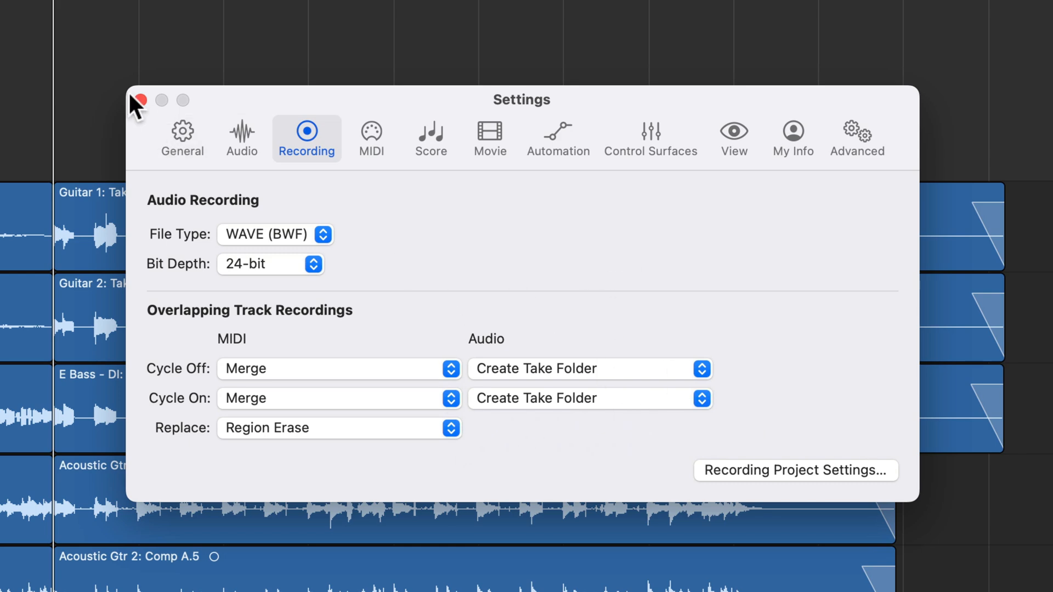
Step: Set Guitar Solo's input to Input 2 and start cycle-recording takes over bars 18–20
click(138, 100)
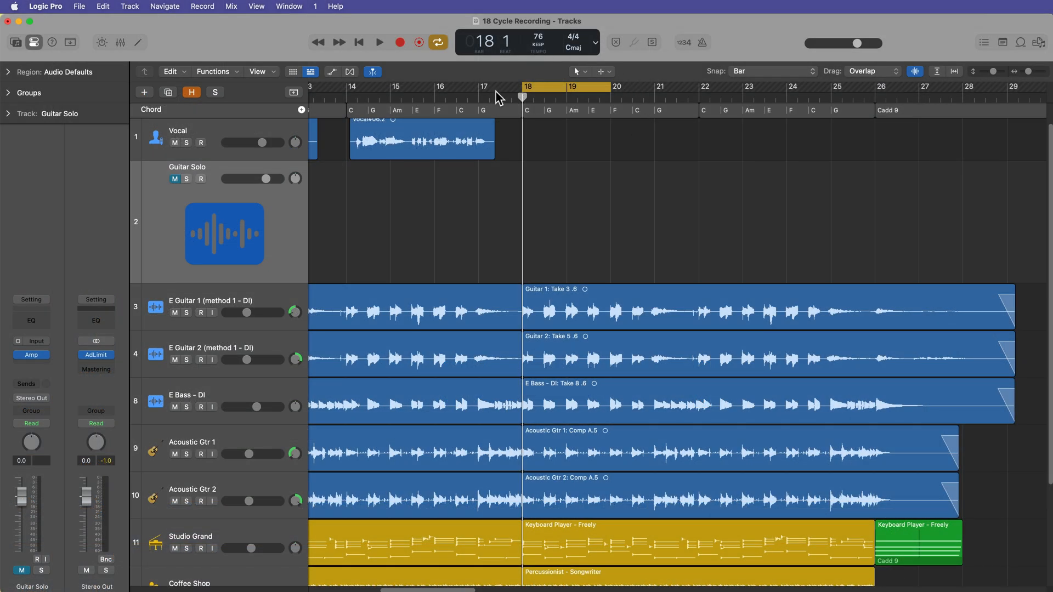
mouse_move(272, 234)
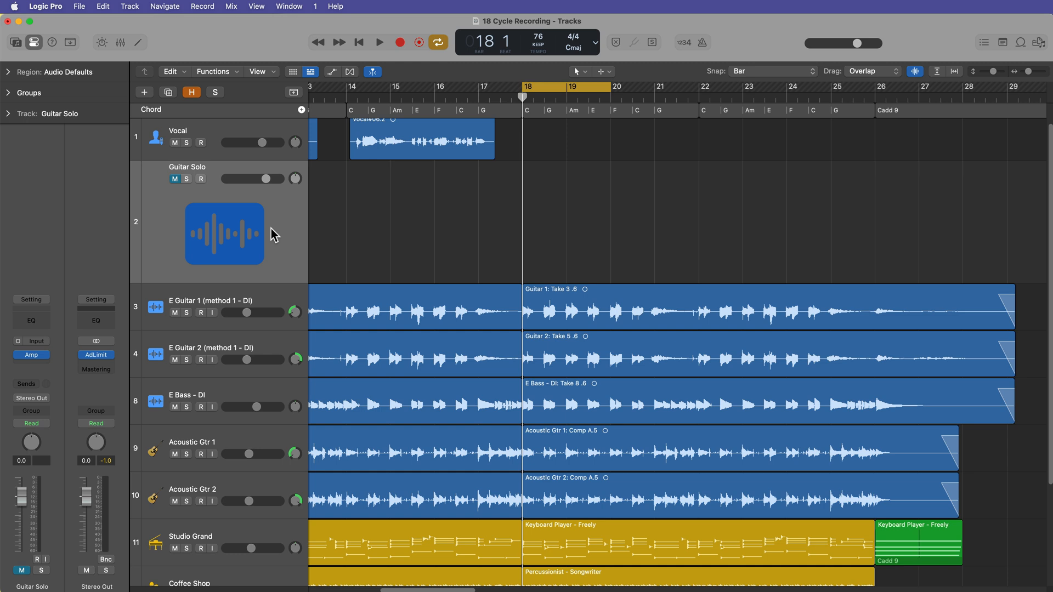
click(30, 340)
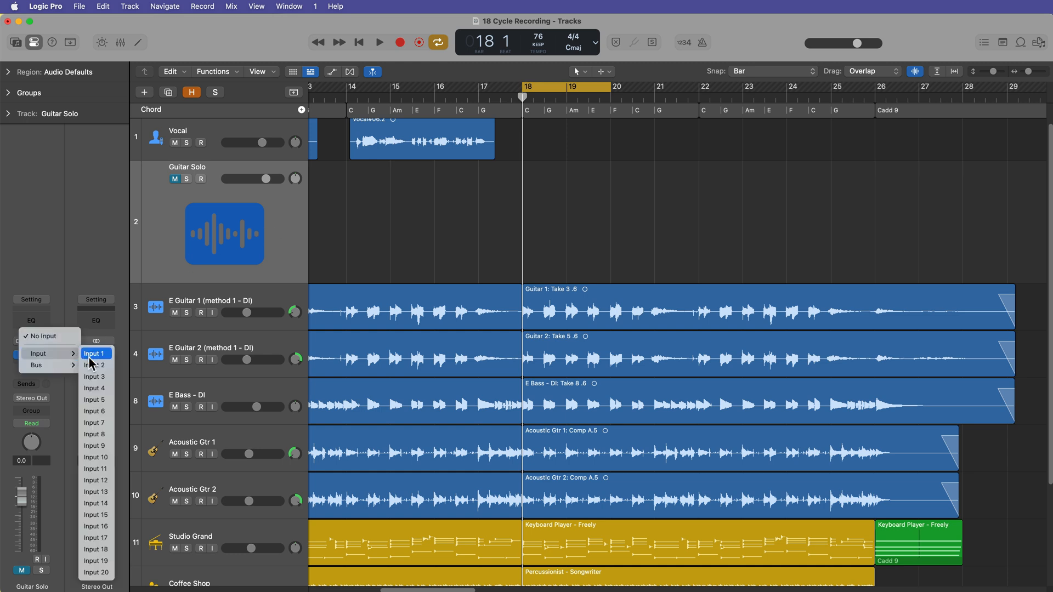
click(95, 365)
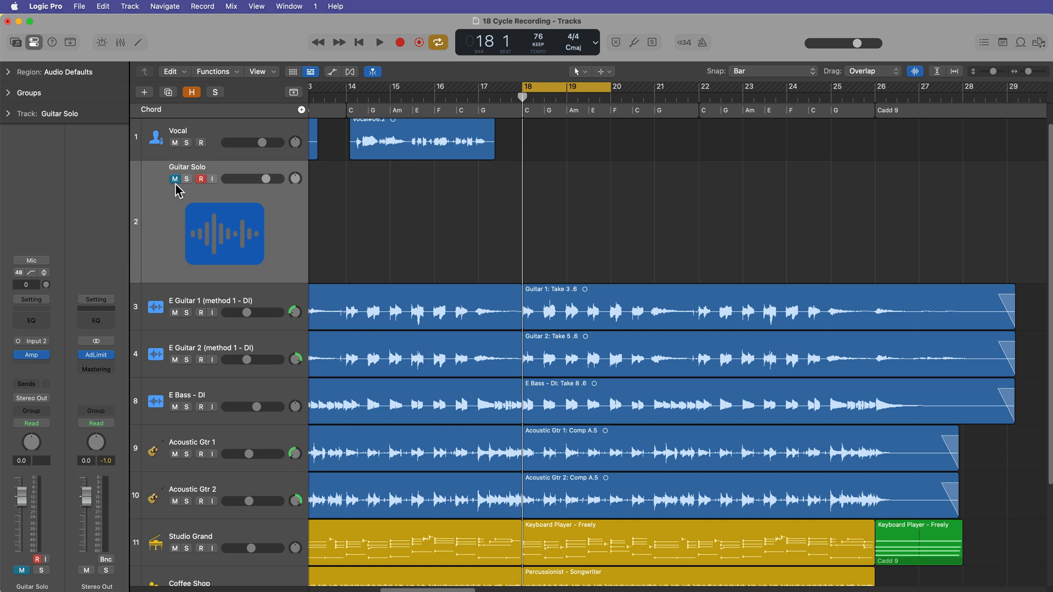
click(379, 42)
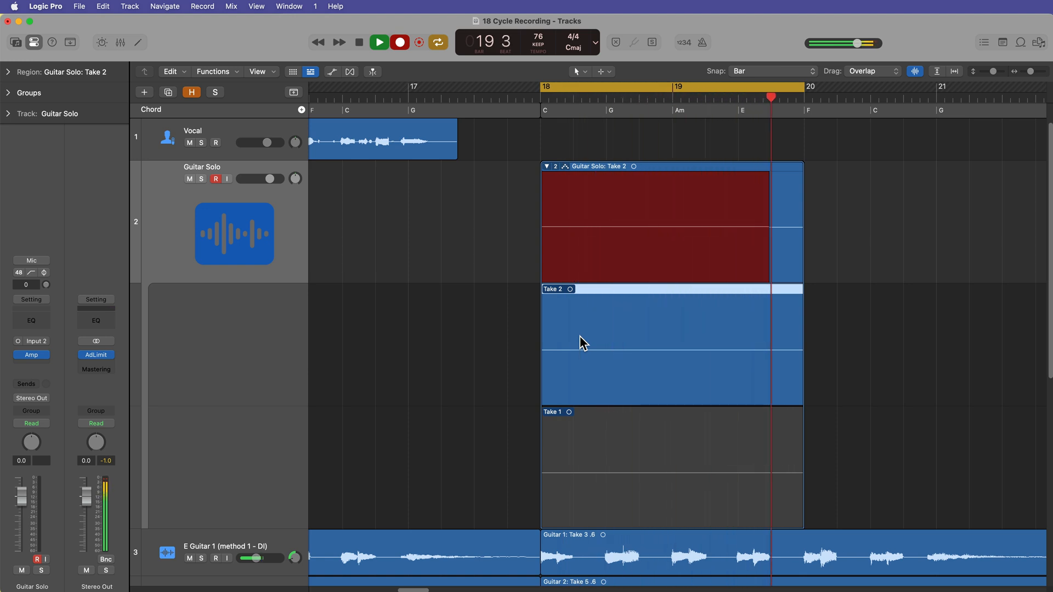
Step: Stop recording and delete the take folder along with its audio files from disk
click(358, 41)
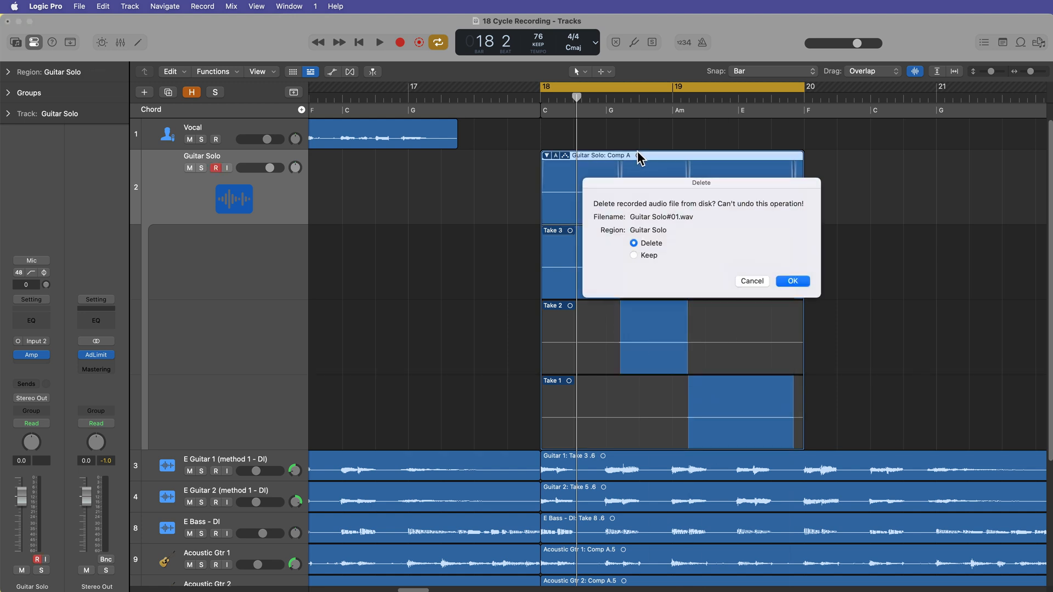
click(792, 281)
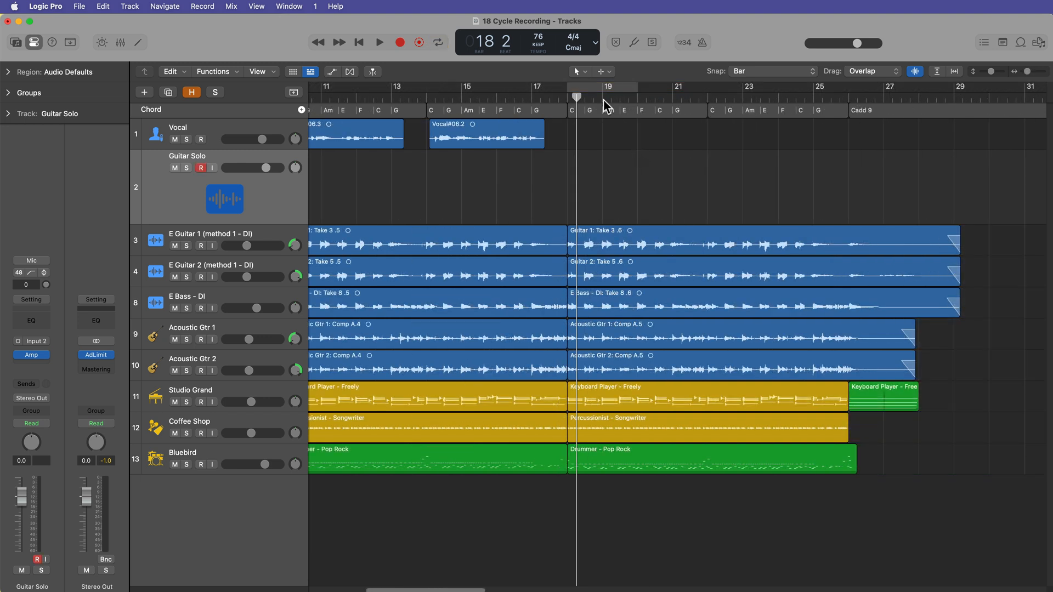
Step: Extend the cycle to bars 17–27, move the playhead to bar 26 and arm Guitar Solo
click(437, 42)
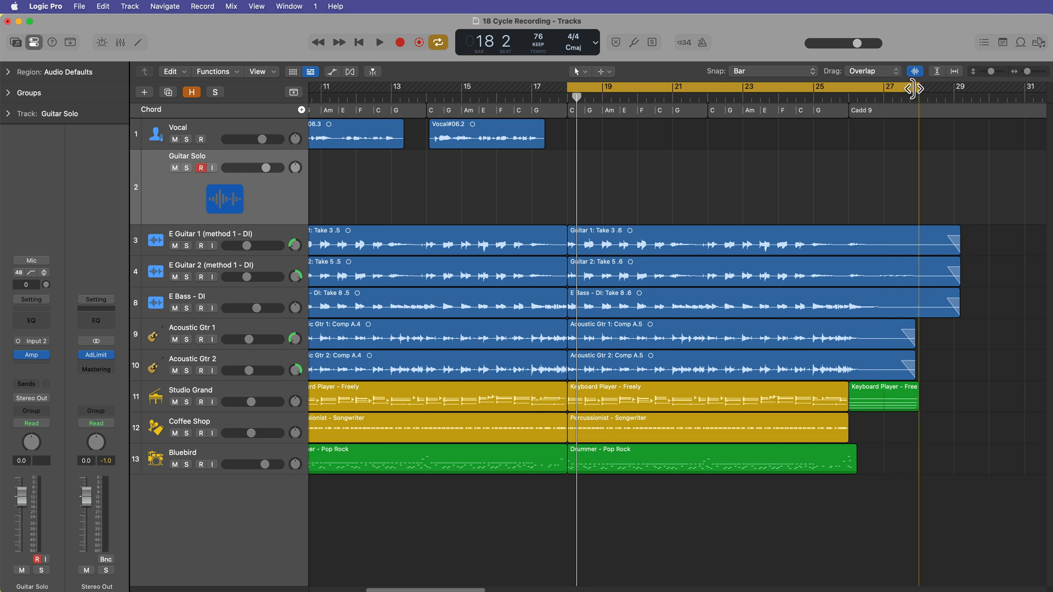
click(200, 168)
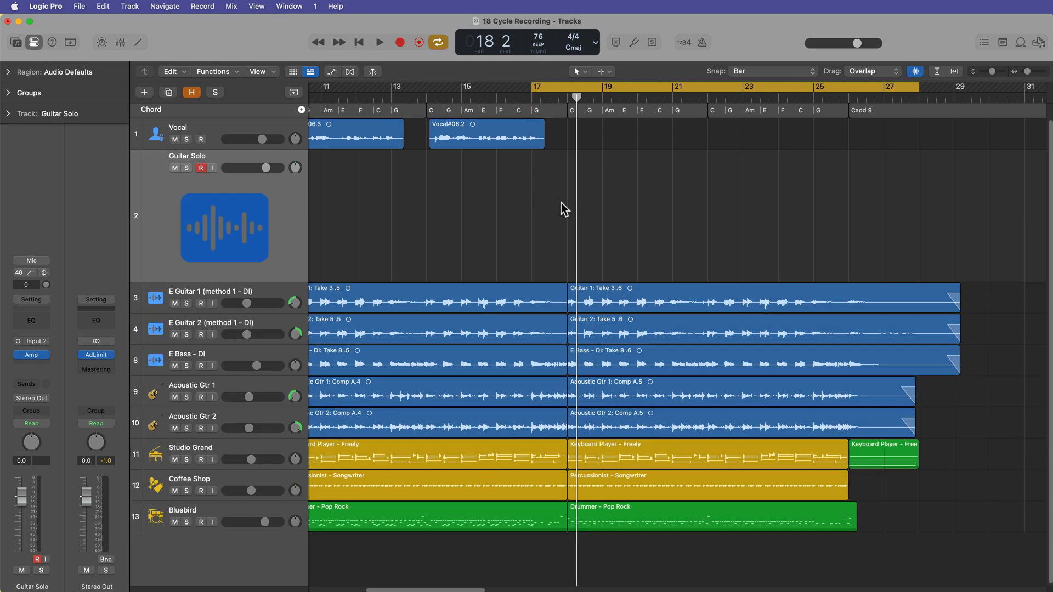
click(200, 167)
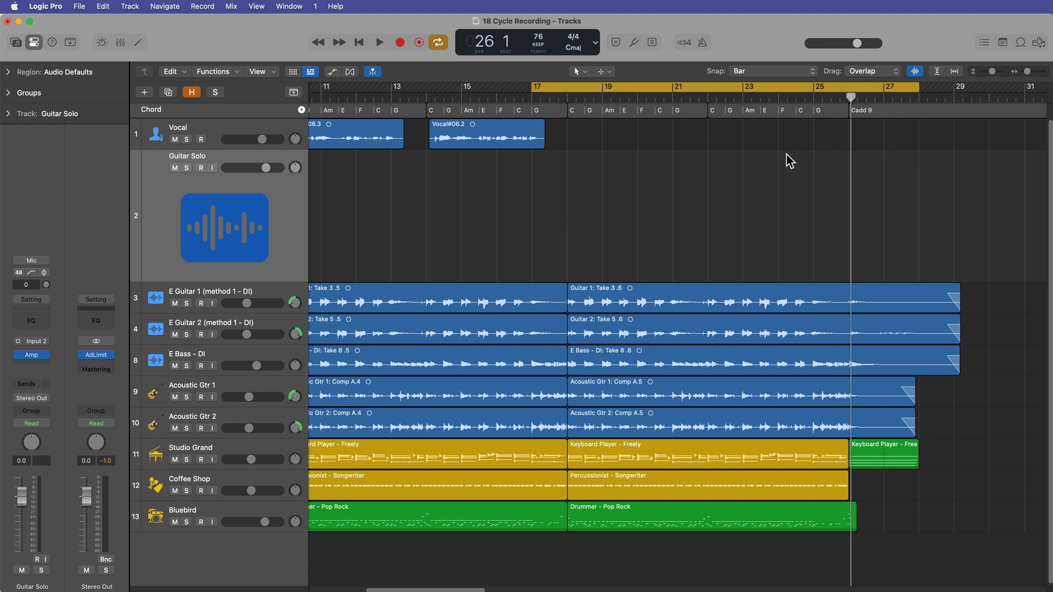
click(200, 167)
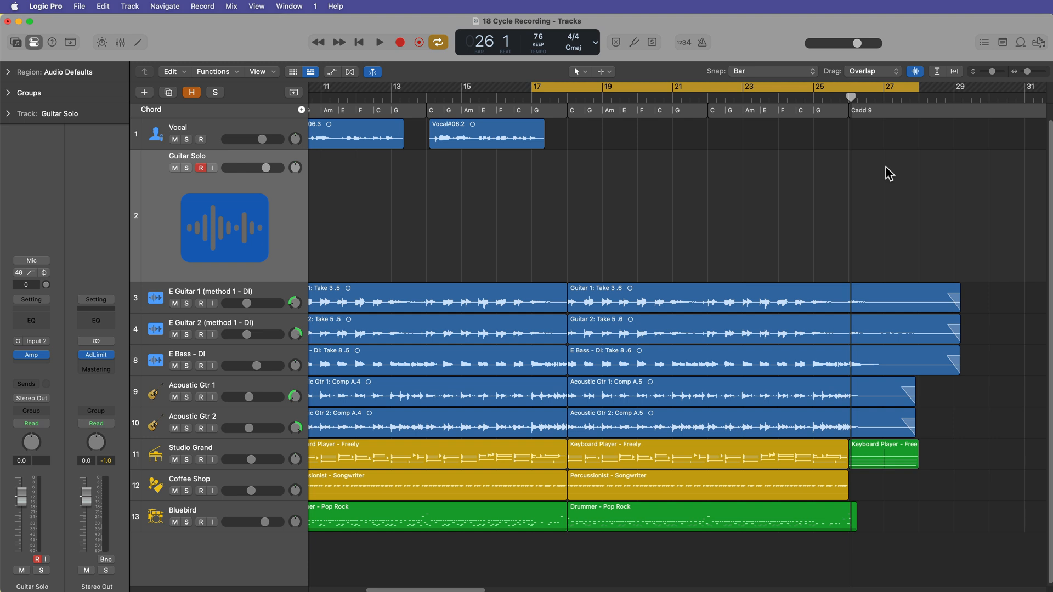
mouse_move(874, 187)
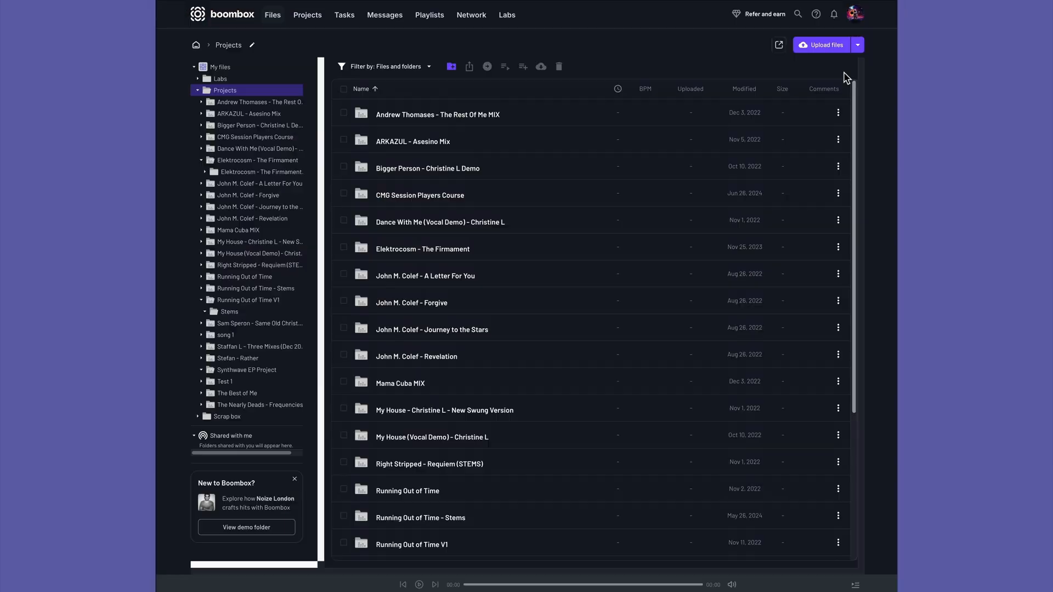
Step: Browse the Boombox project files and a mix page with its comments
scroll(down, 3)
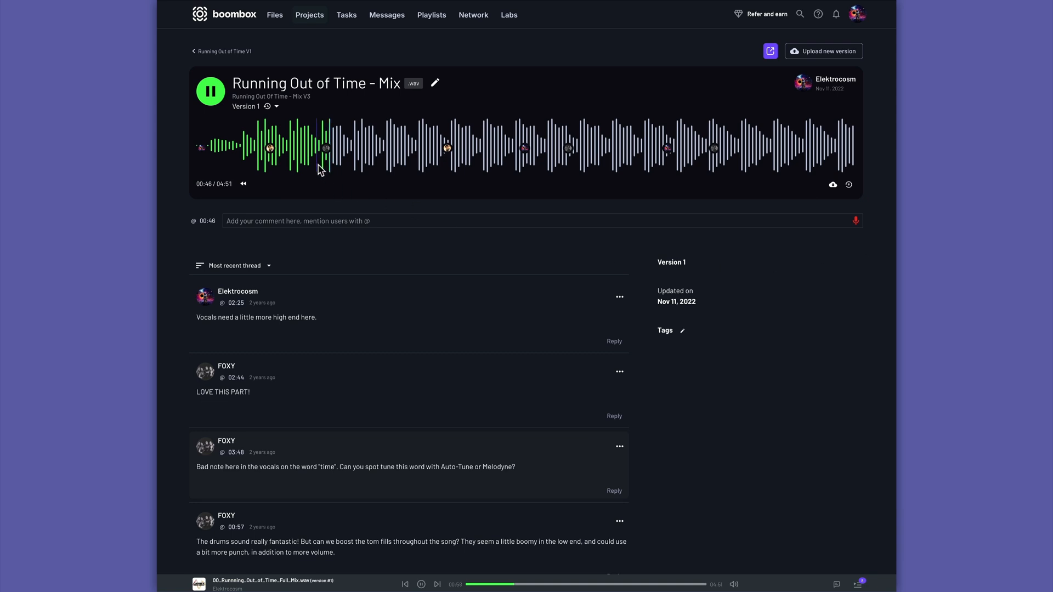
scroll(down, 3)
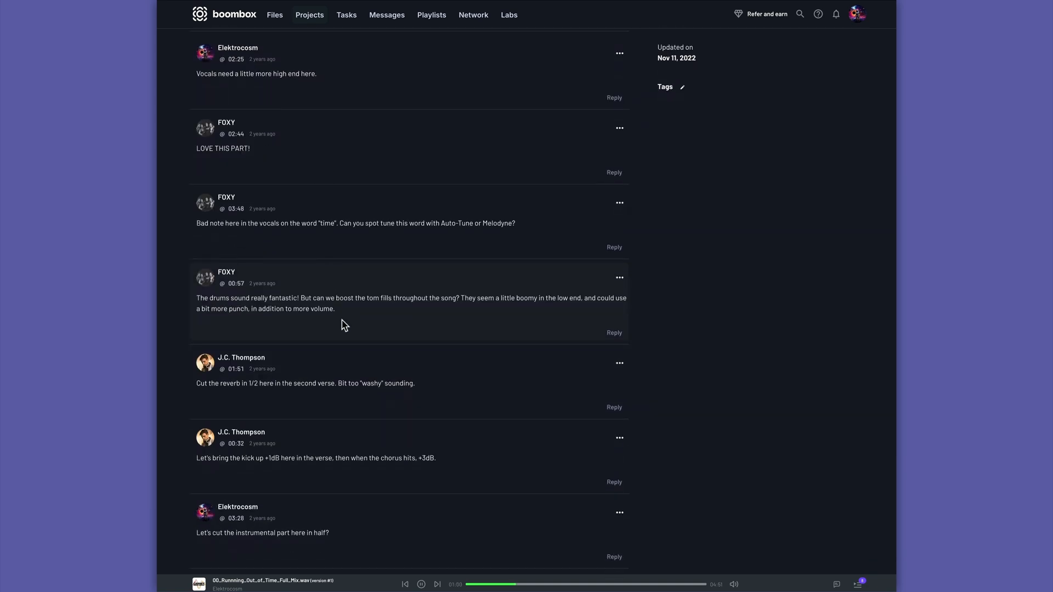
click(274, 14)
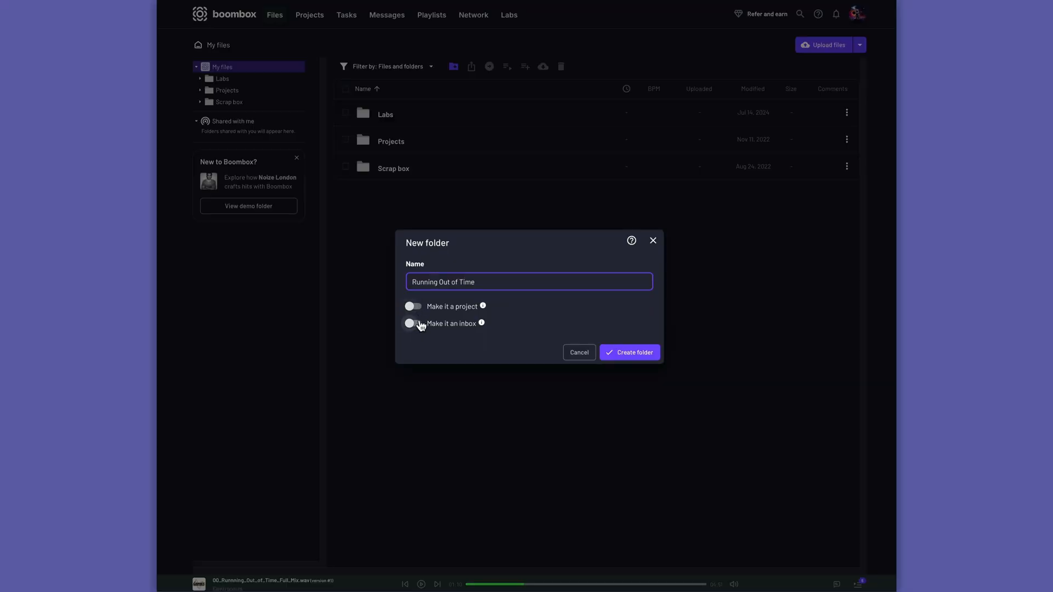
click(413, 323)
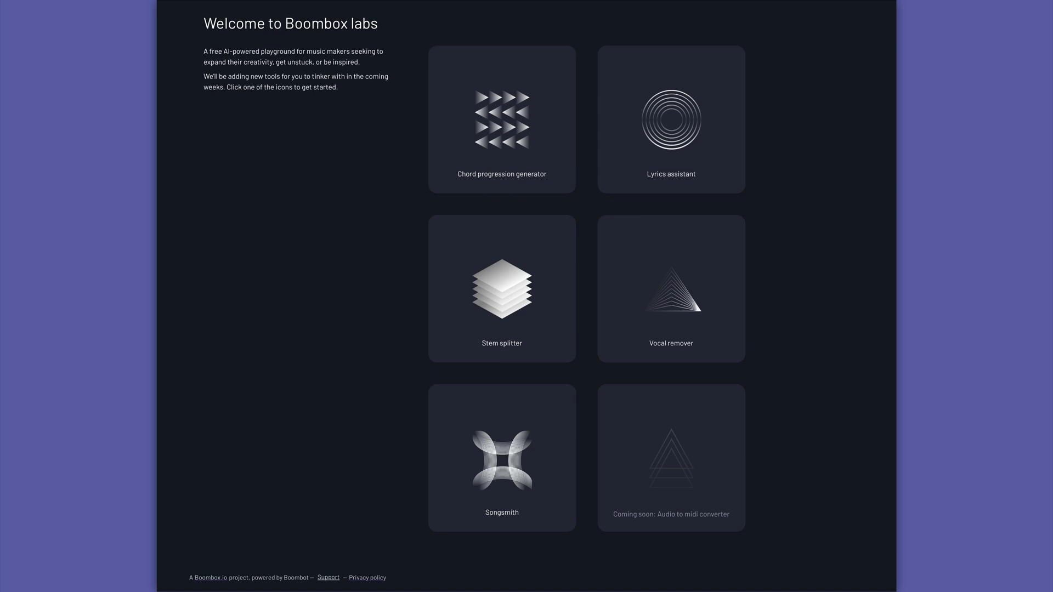
Step: Visit the Labs Stem splitter and Lyrics assistant, ending on the mobile Projects list
click(502, 290)
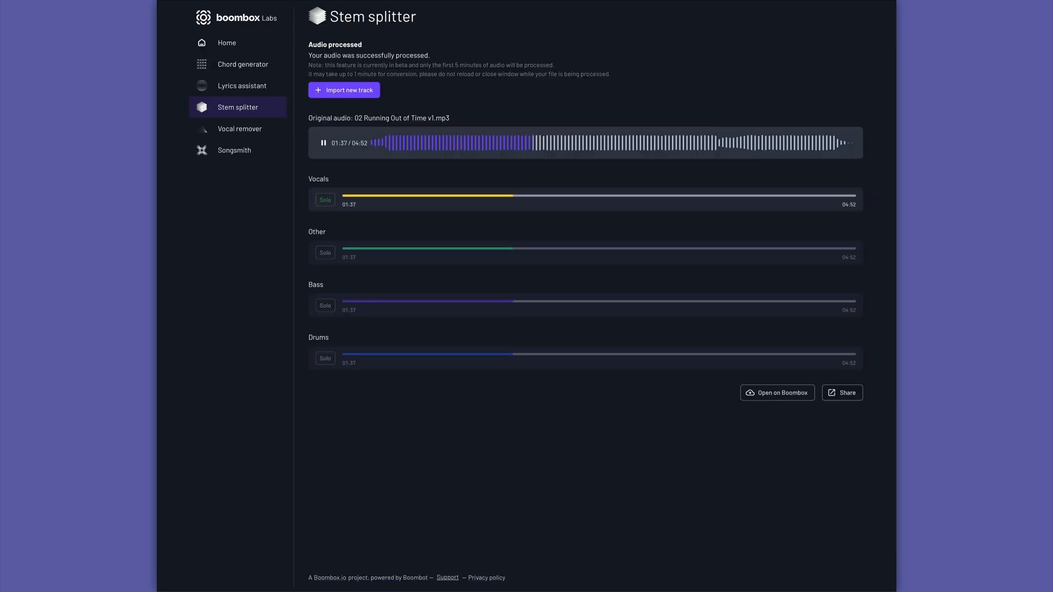
click(241, 86)
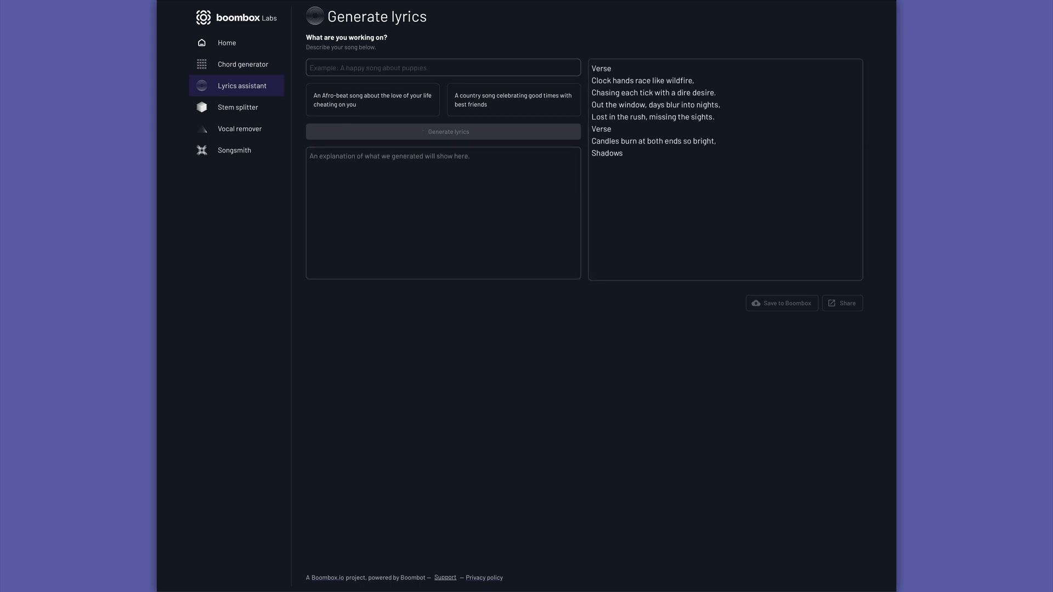
click(474, 14)
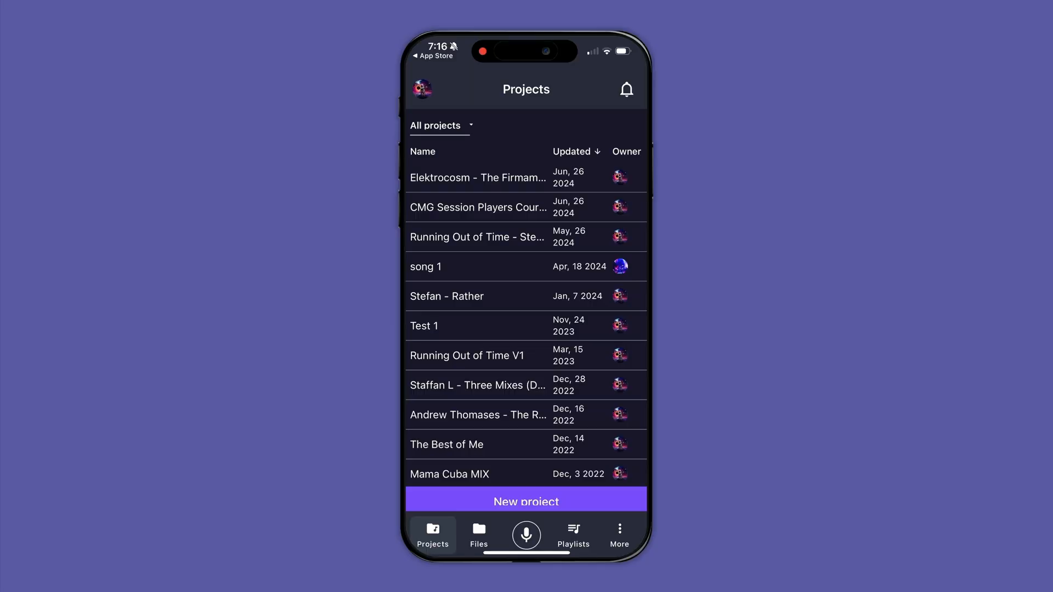
scroll(down, 3)
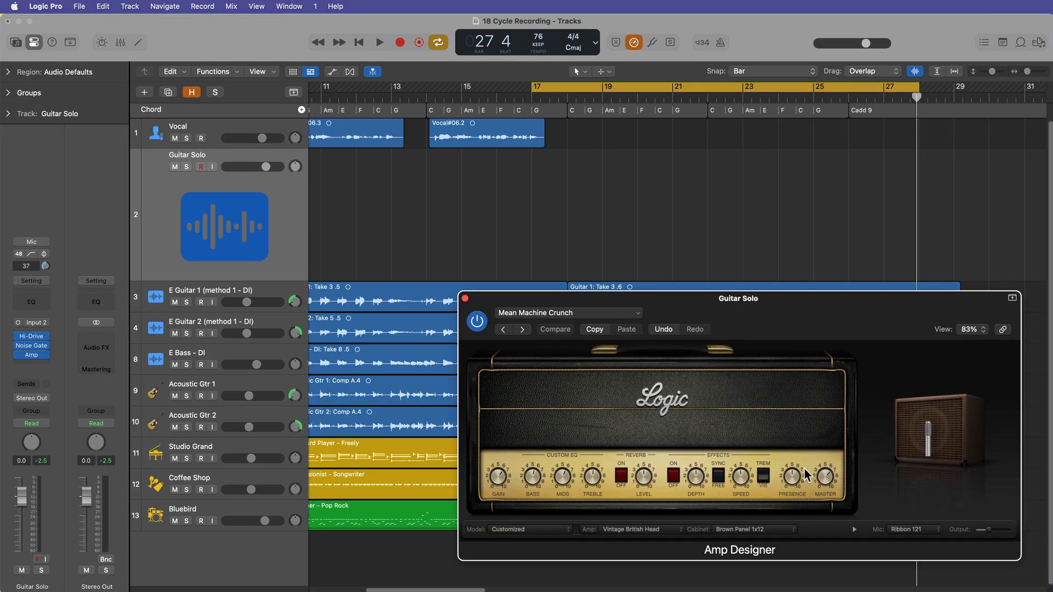
mouse_move(744, 417)
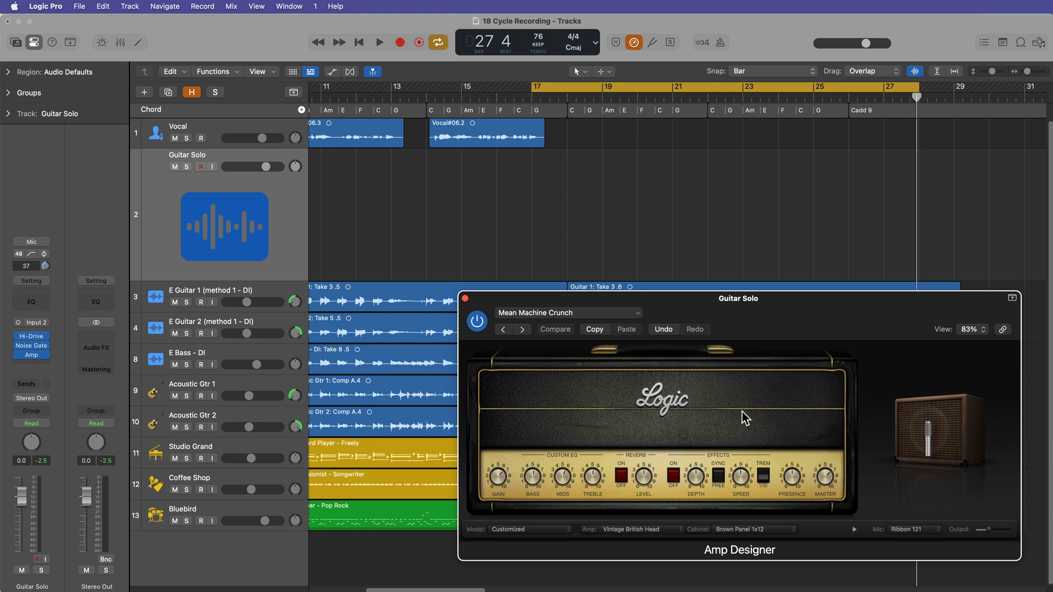
mouse_move(965, 408)
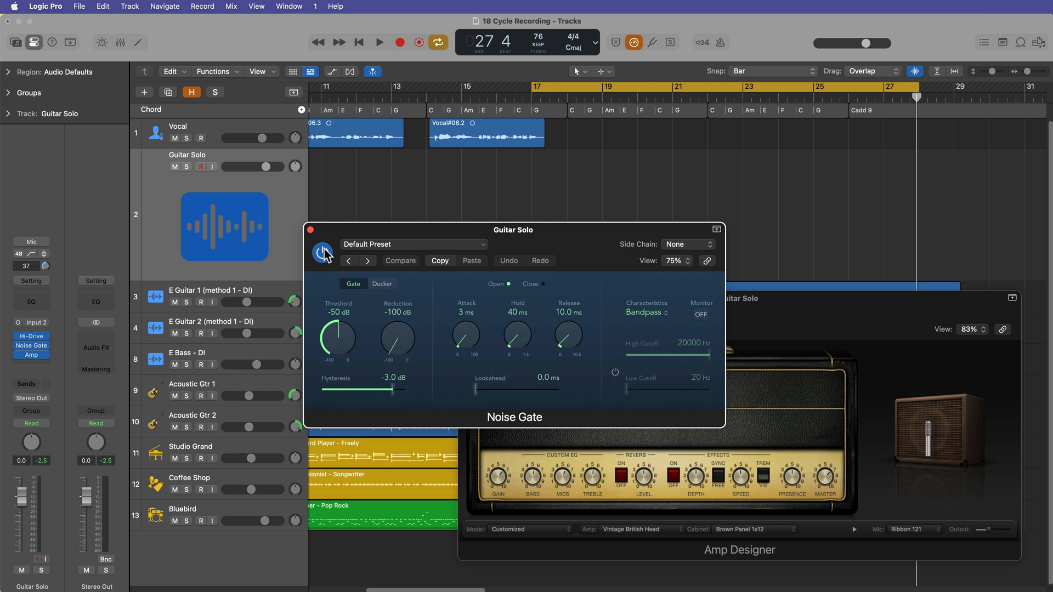
Step: Toggle the Noise Gate bypass to compare, close it, and bring up the Hi-Drive pedal
click(323, 252)
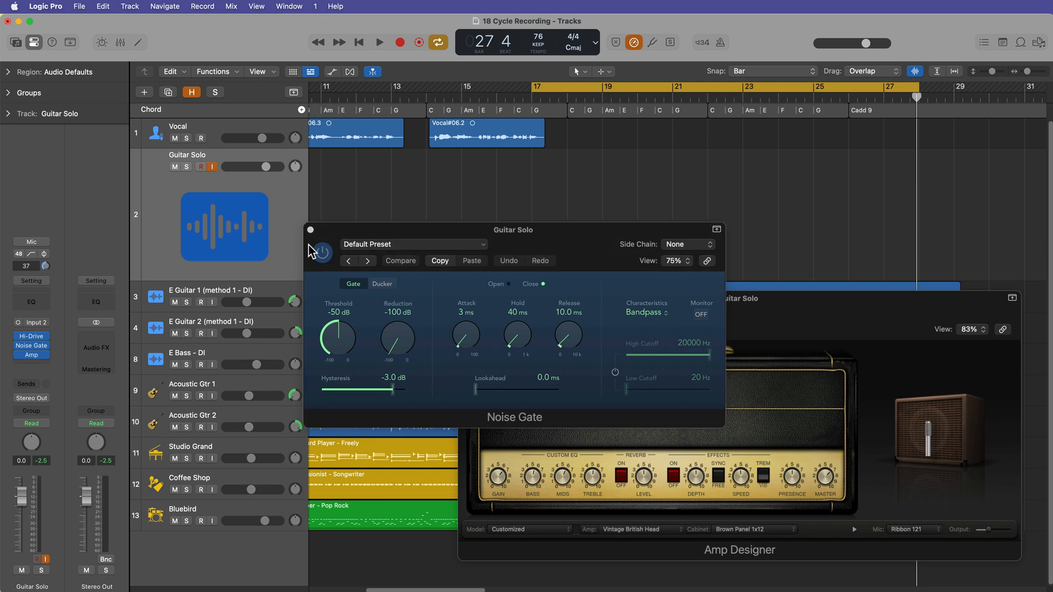
click(322, 254)
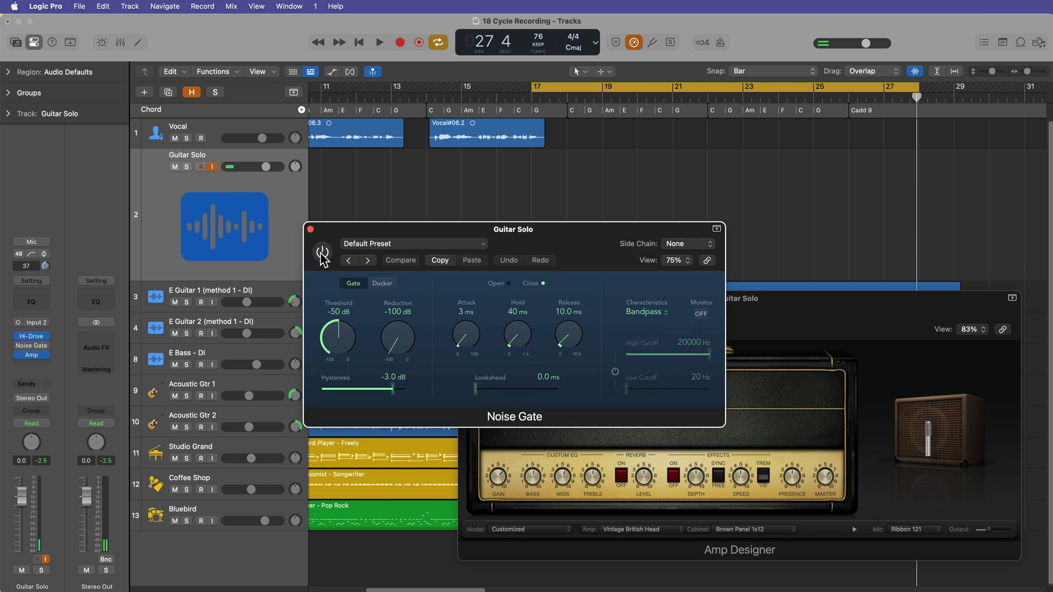
click(323, 252)
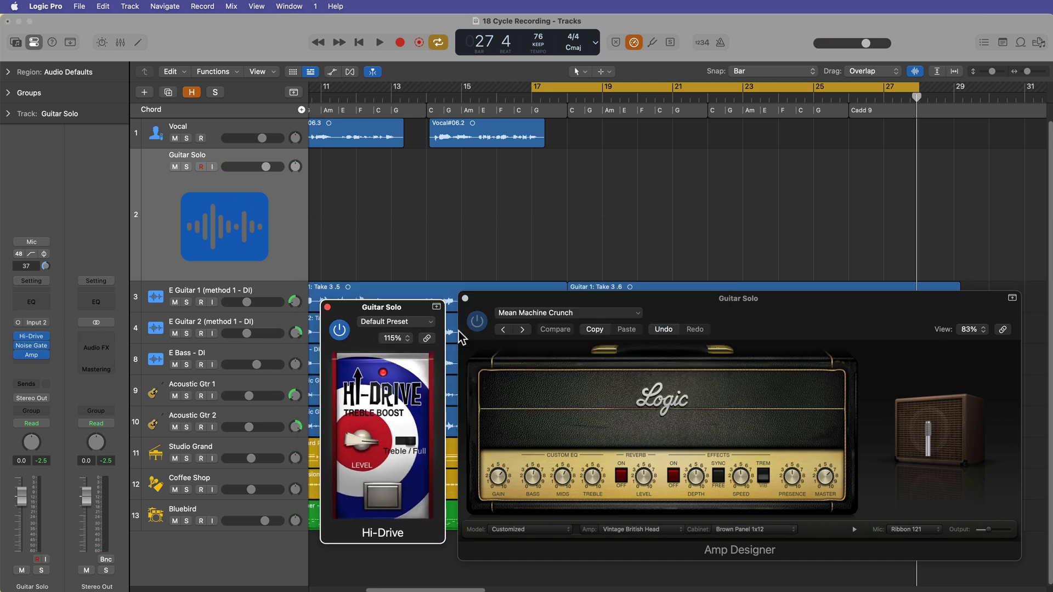
mouse_move(413, 314)
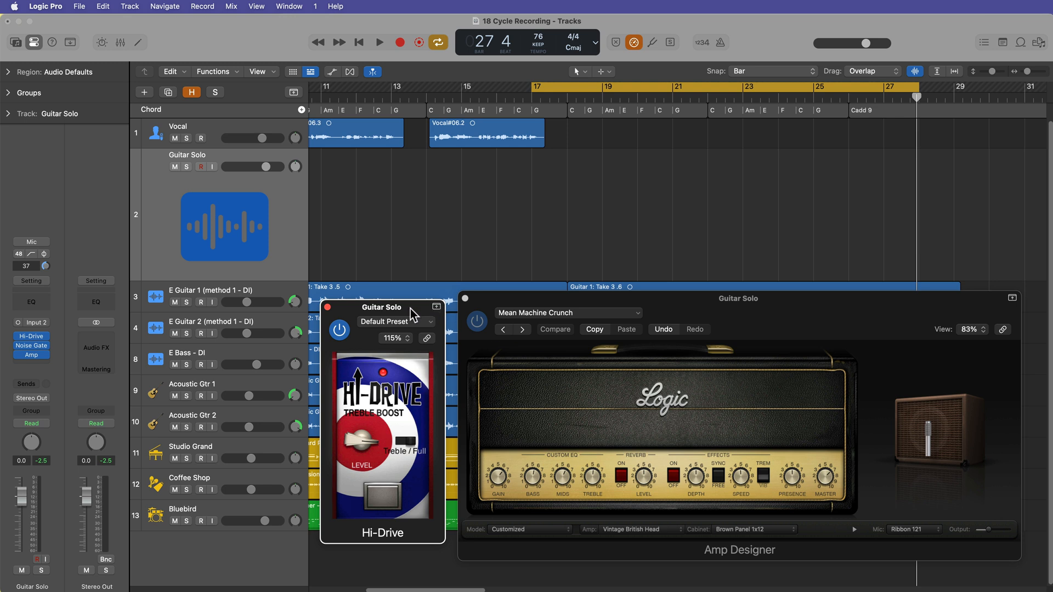
click(30, 336)
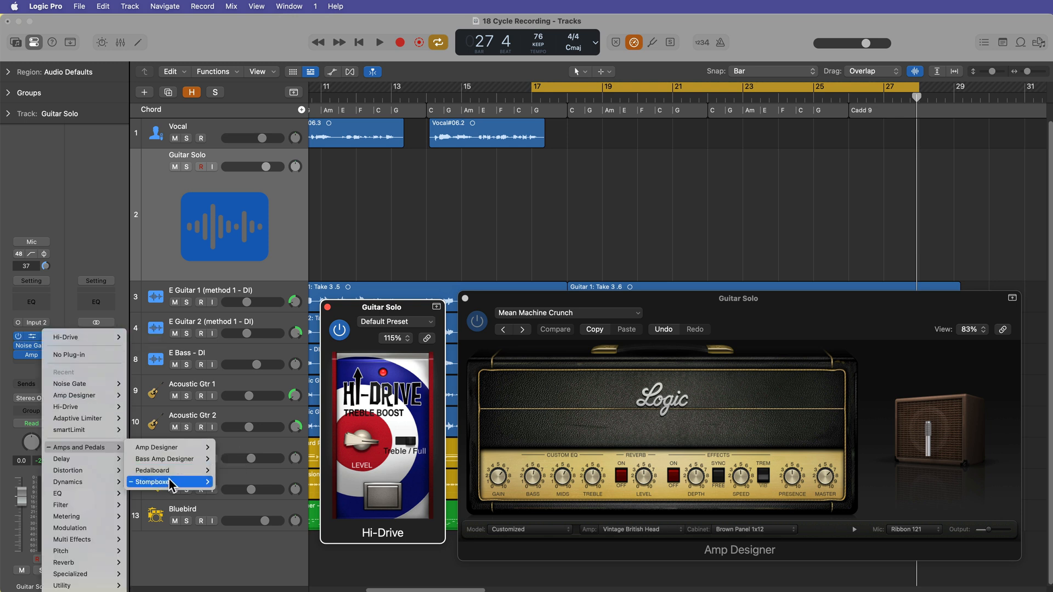
mouse_move(152, 470)
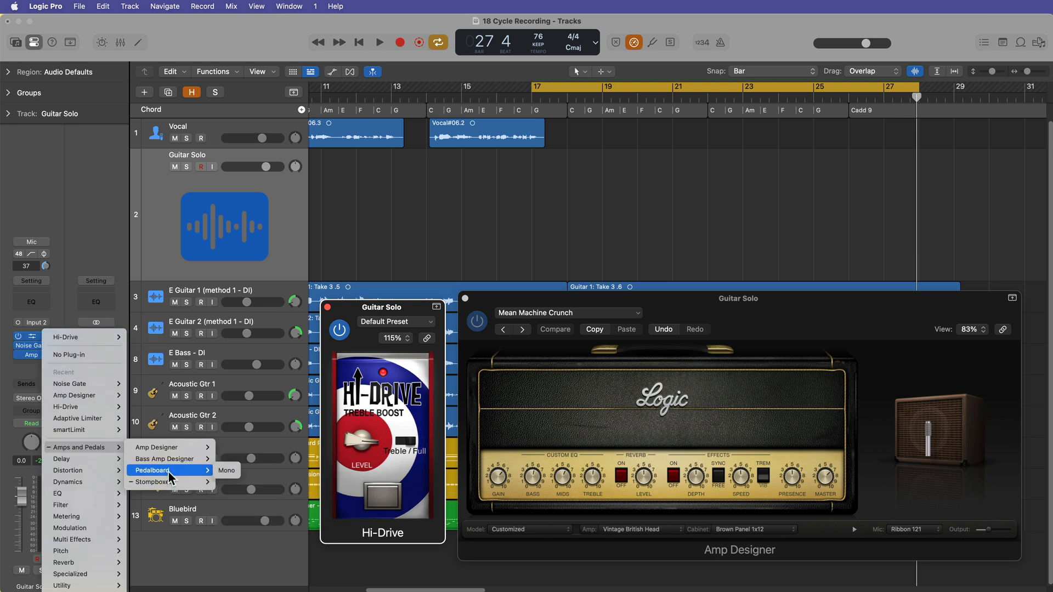
mouse_move(170, 483)
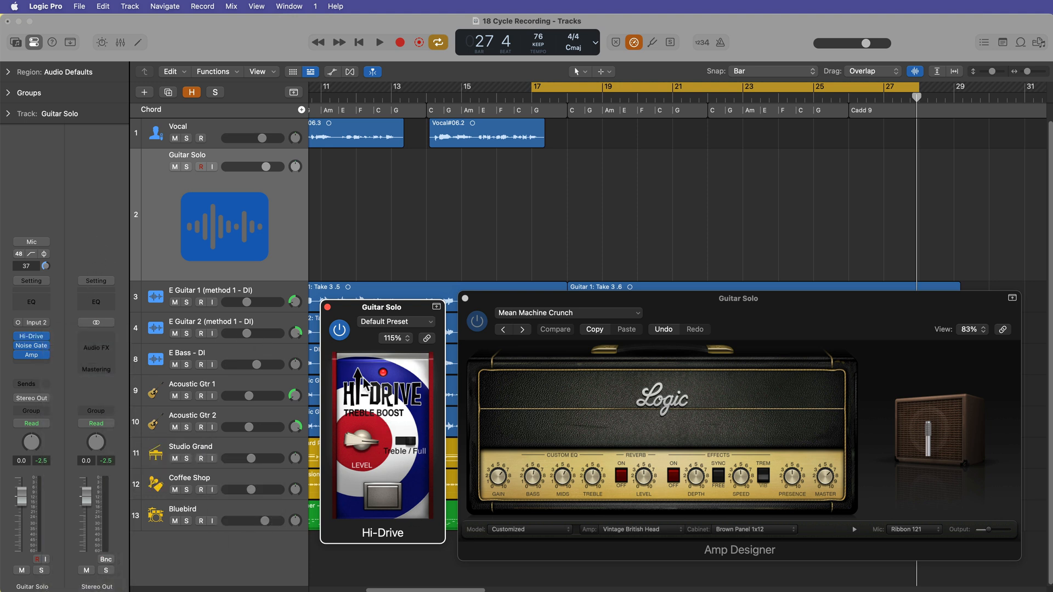
mouse_move(363, 386)
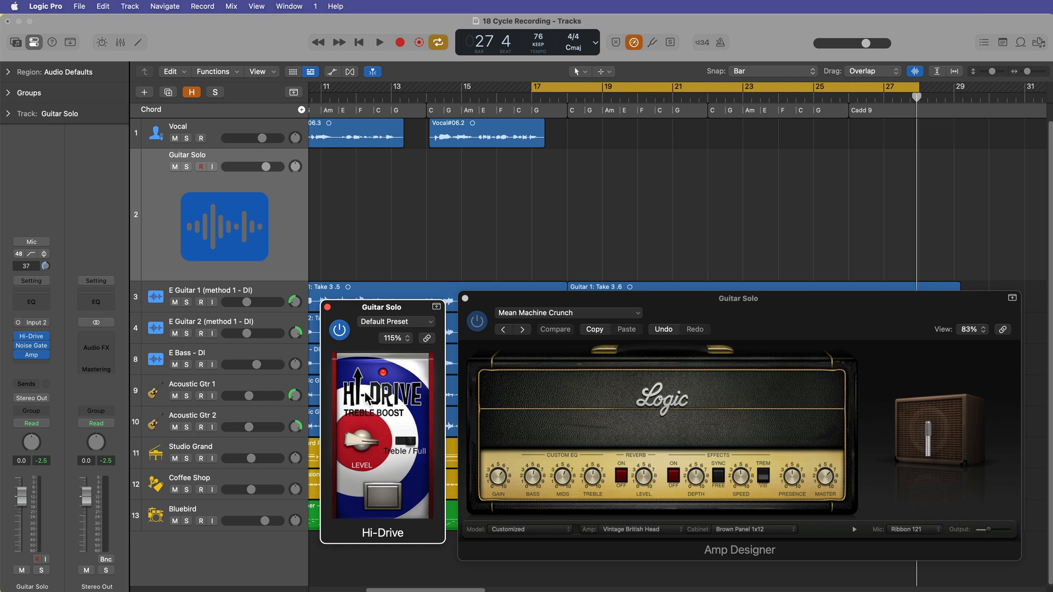
mouse_move(331, 314)
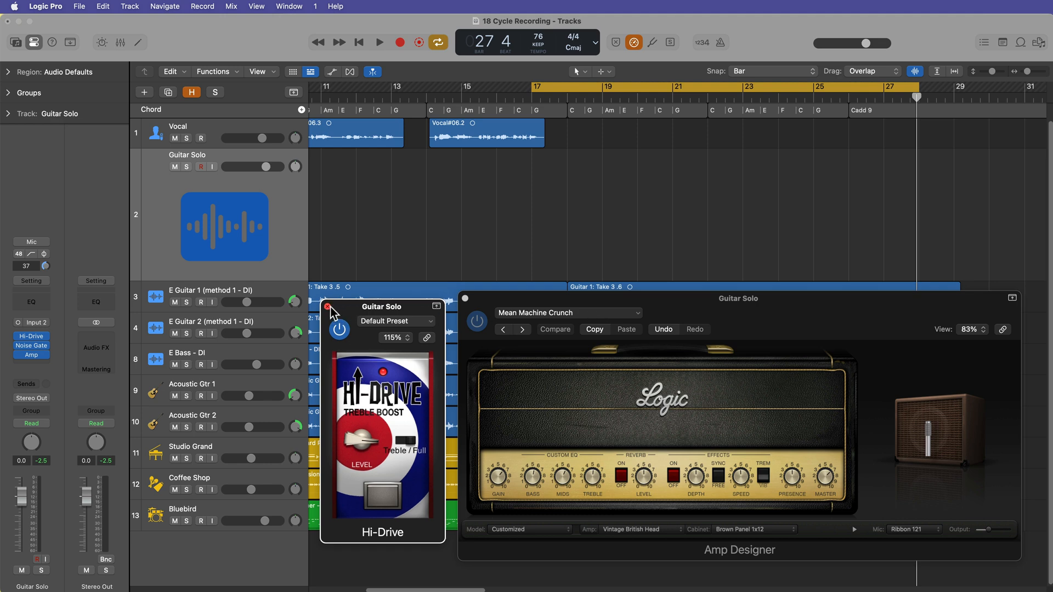
click(329, 310)
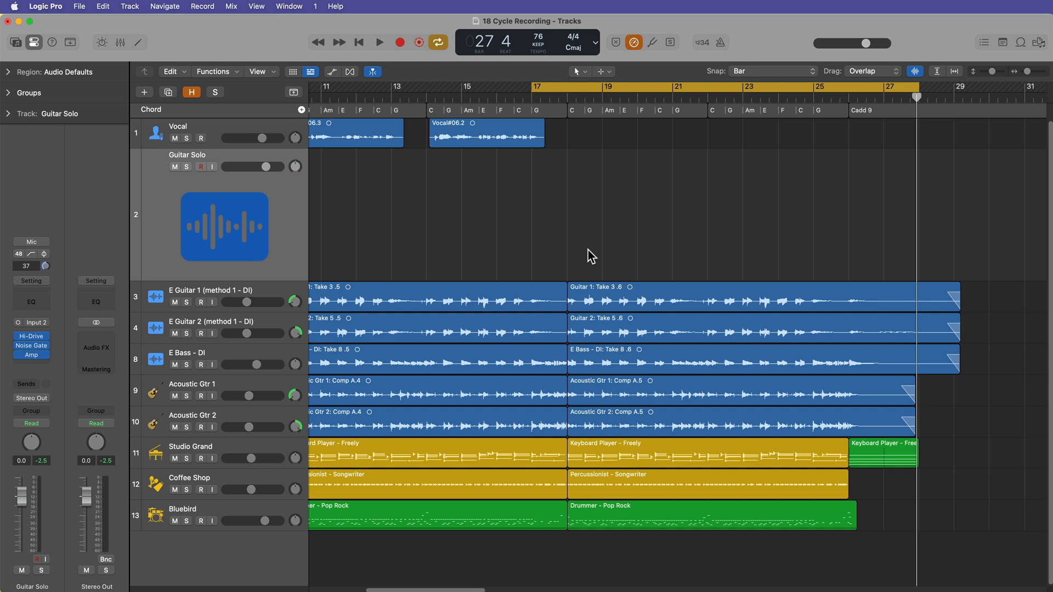
mouse_move(337, 358)
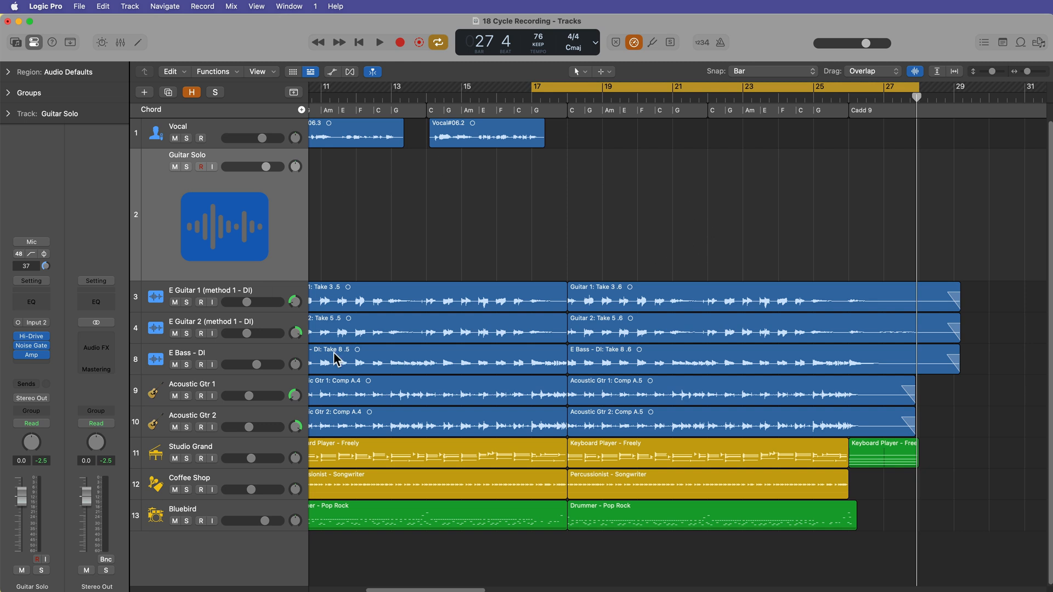
mouse_move(721, 230)
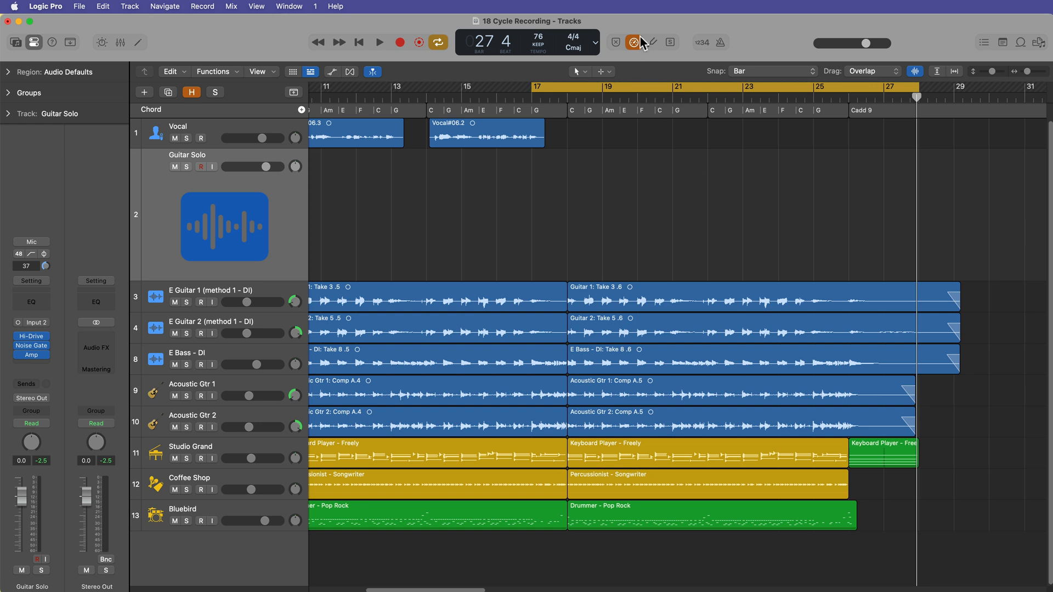
mouse_move(691, 62)
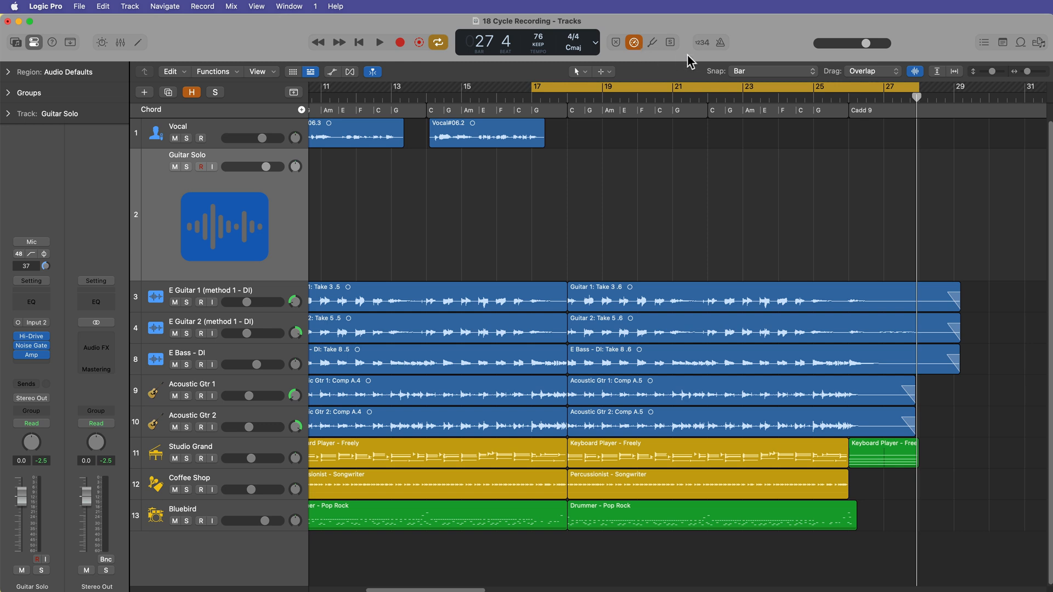
mouse_move(759, 50)
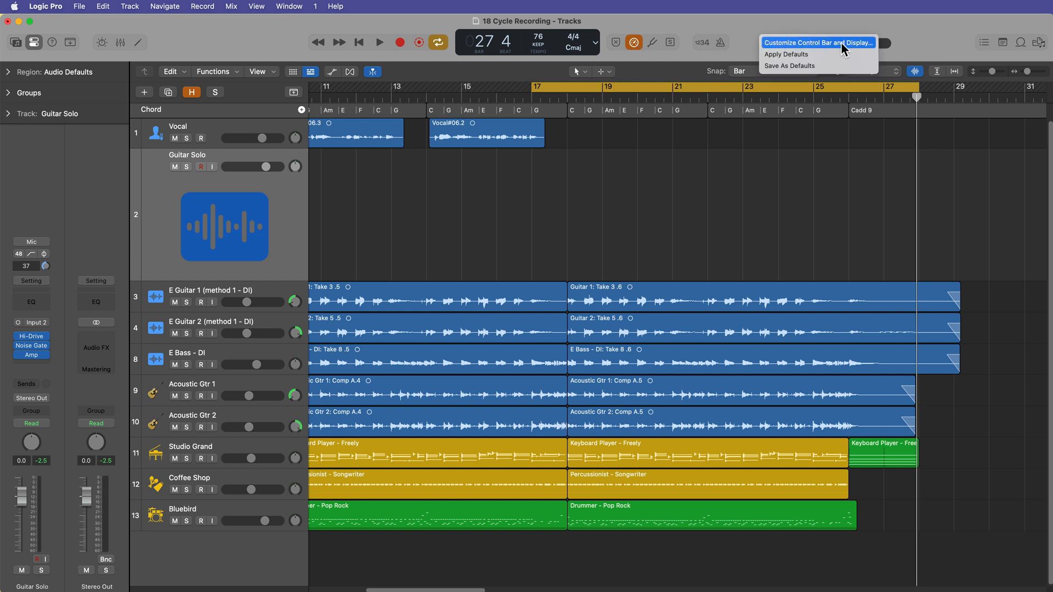
click(816, 42)
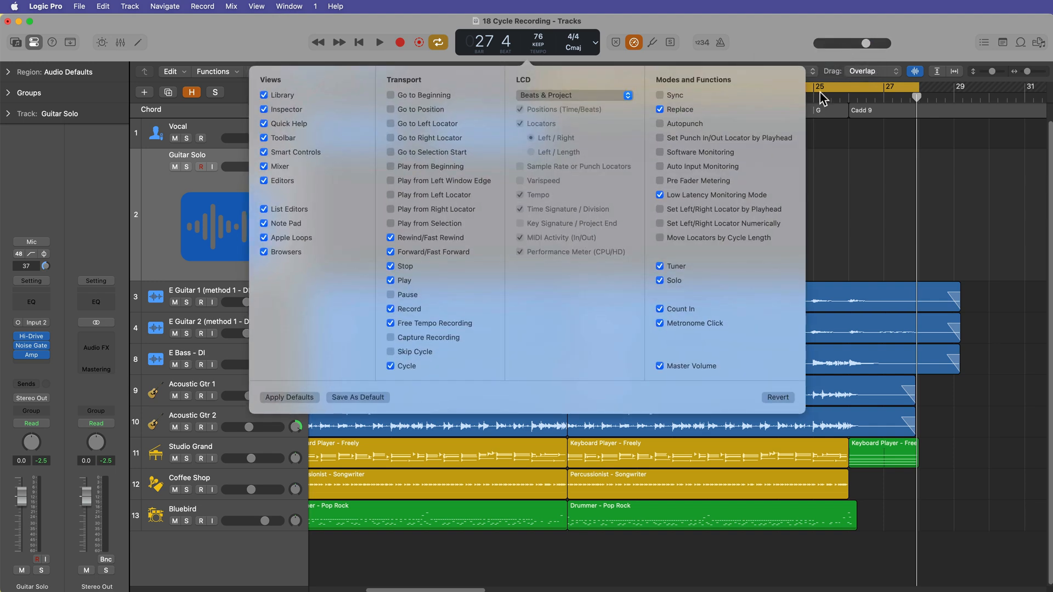
mouse_move(646, 197)
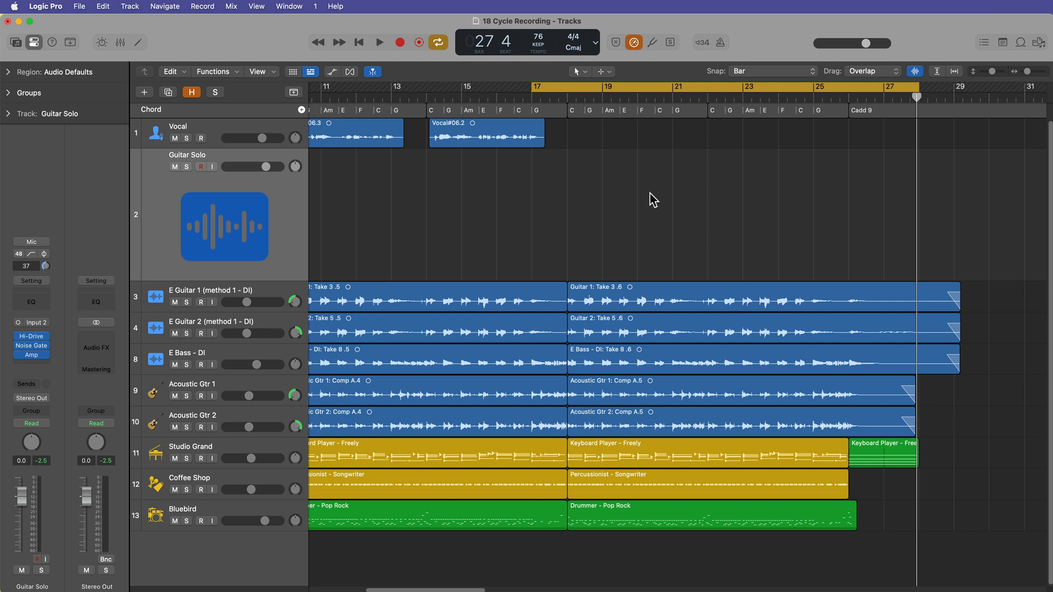
mouse_move(202, 176)
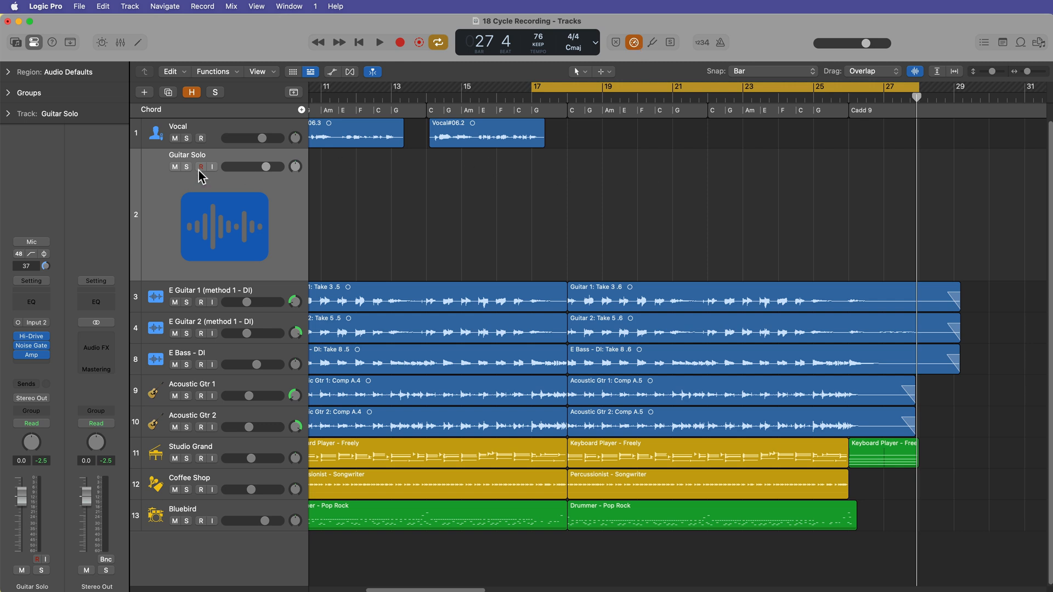
Step: Arm Guitar Solo and cycle-record guitar takes into one take folder over bars 17–27
click(200, 167)
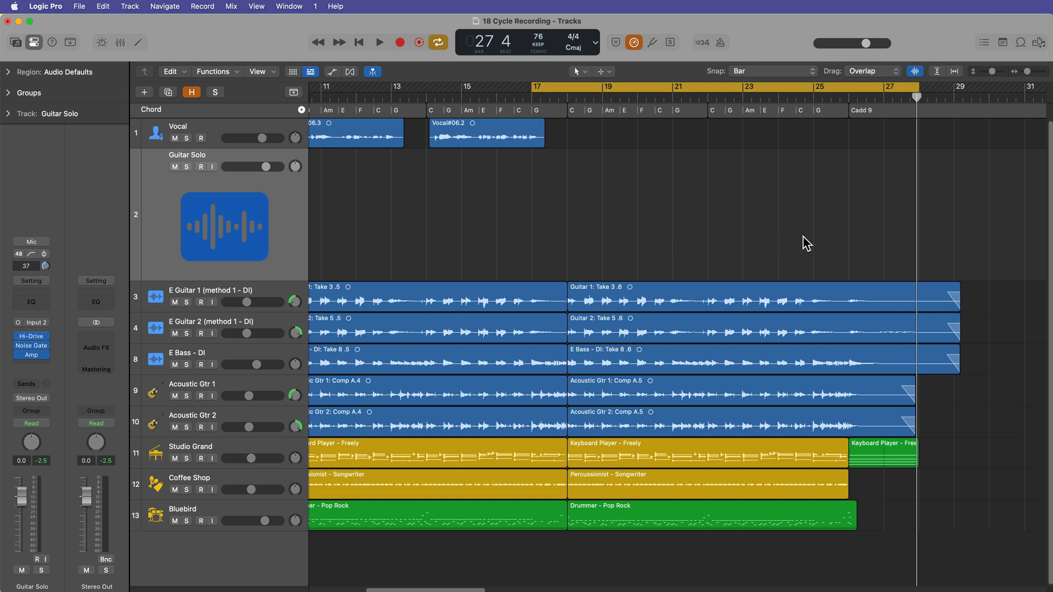
mouse_move(547, 216)
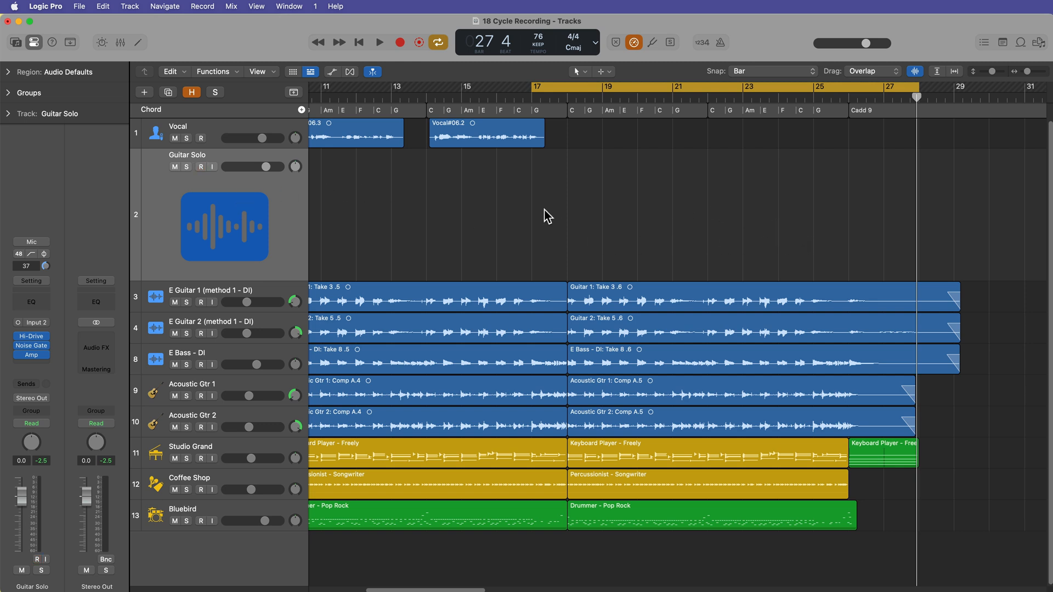
click(200, 166)
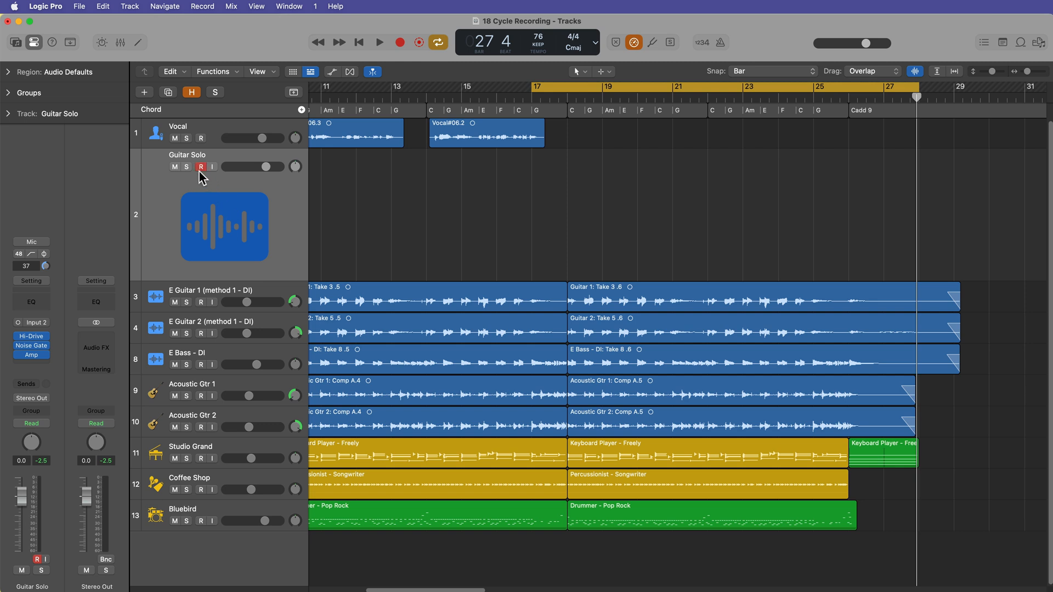
click(200, 167)
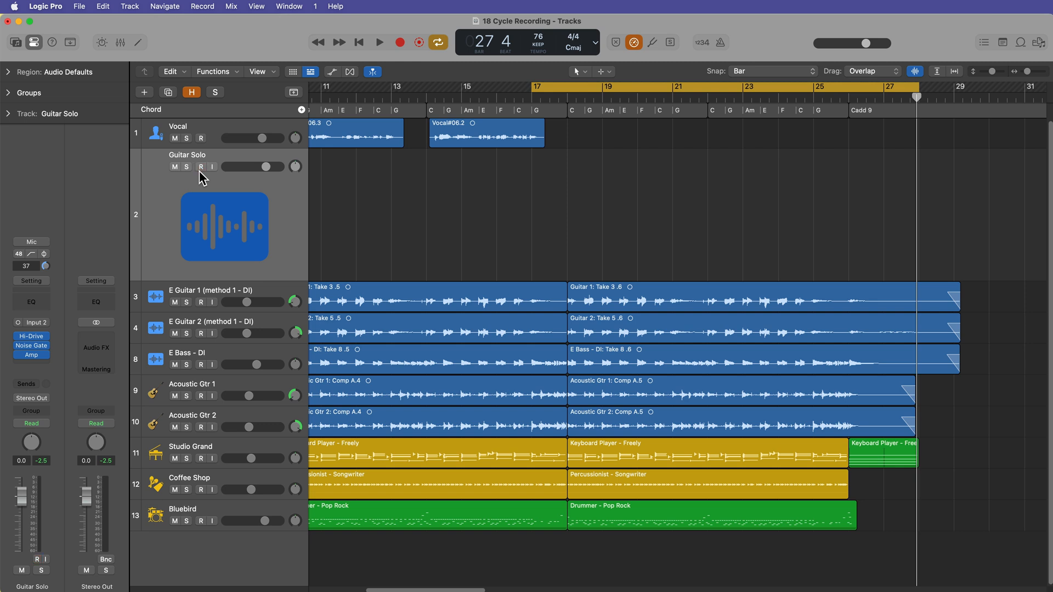
click(378, 42)
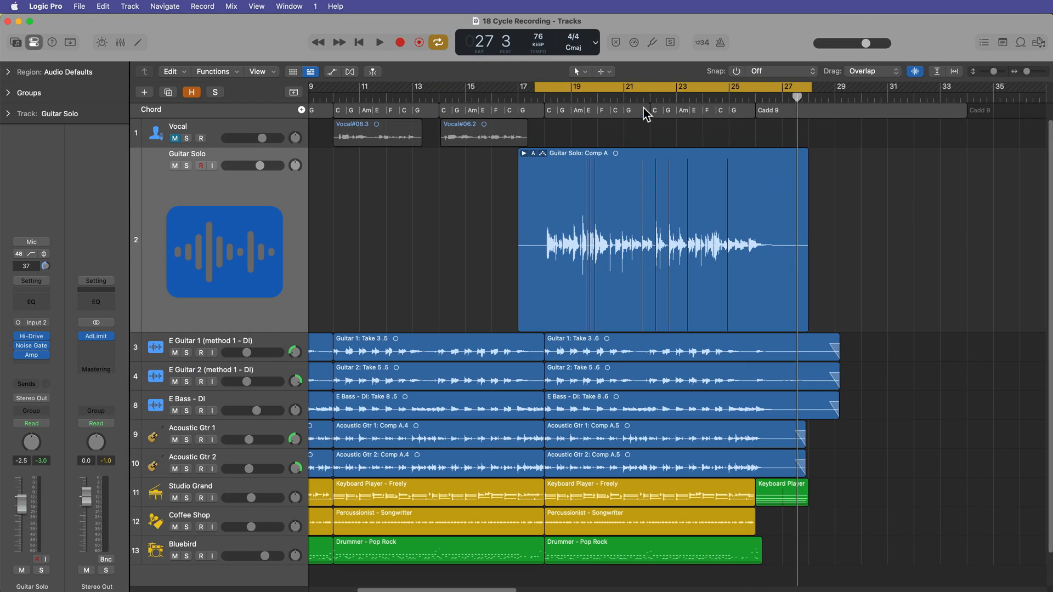
Step: Expand the take folder and scroll through the lanes down to takes 24 and 25
click(525, 153)
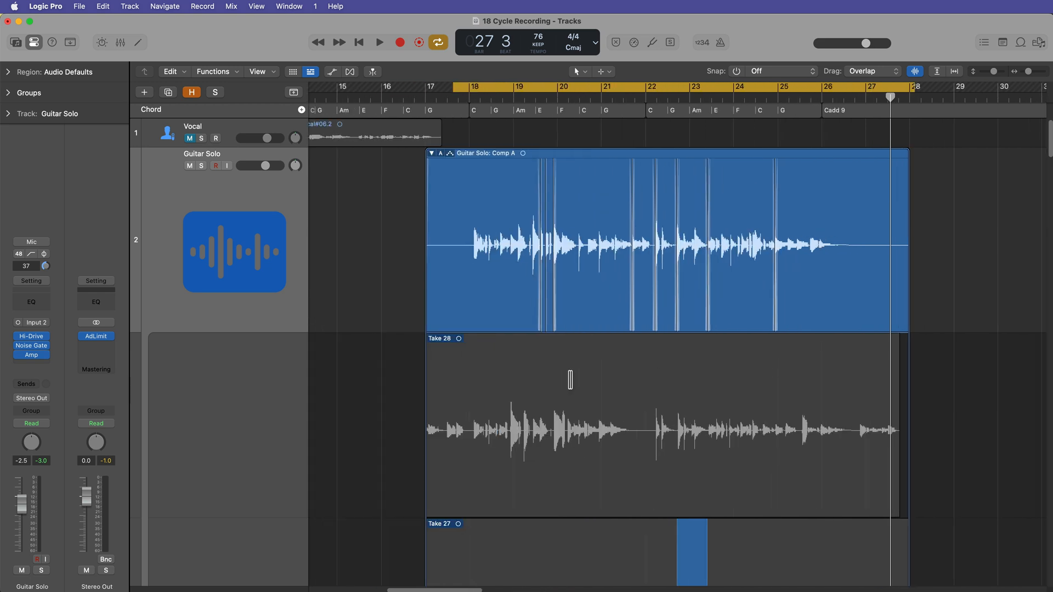
scroll(right, 3)
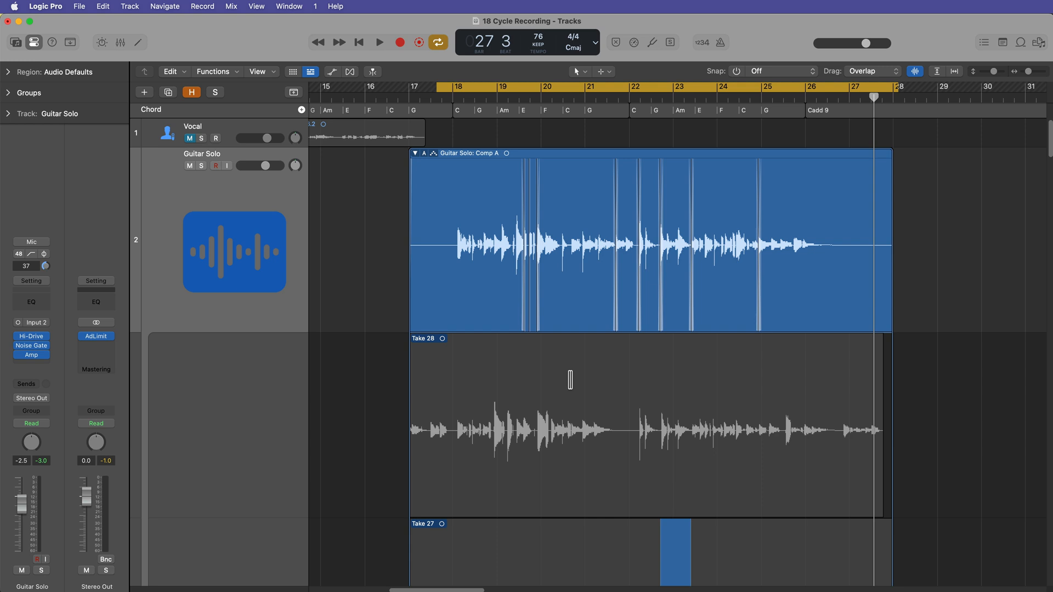
scroll(down, 3)
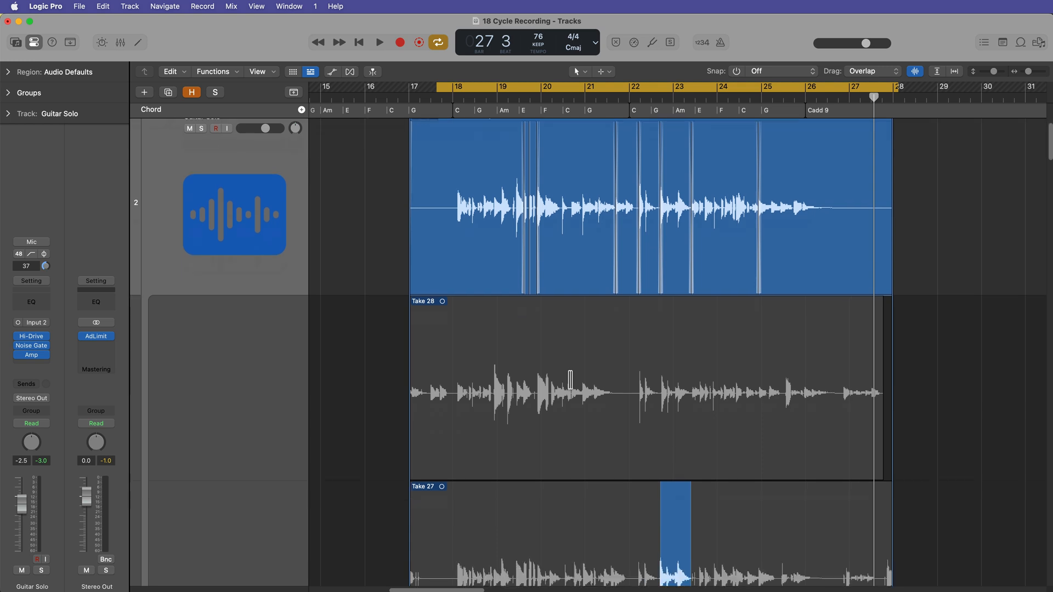
scroll(down, 3)
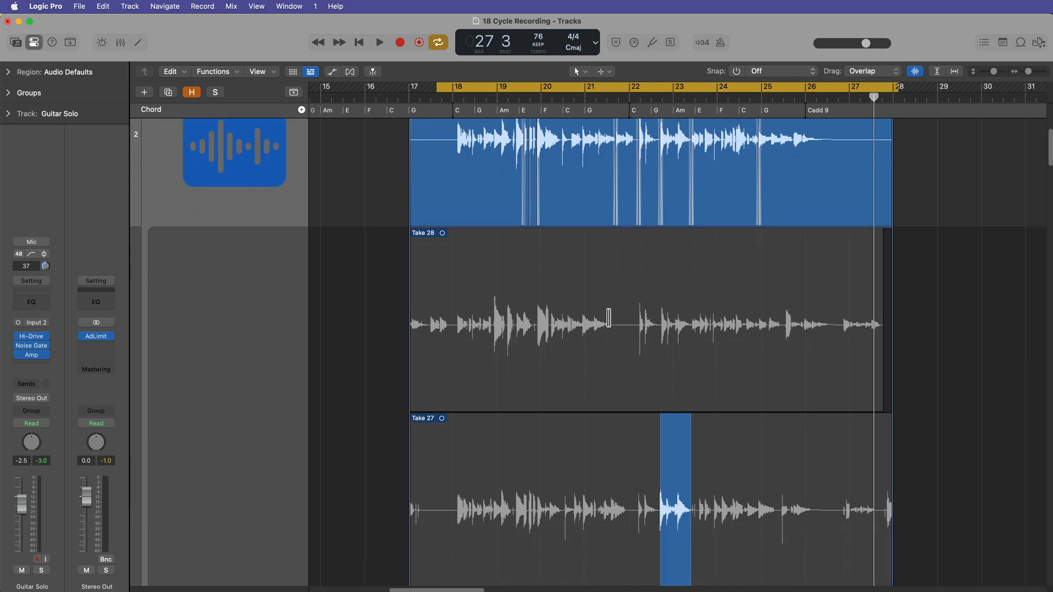
mouse_move(602, 274)
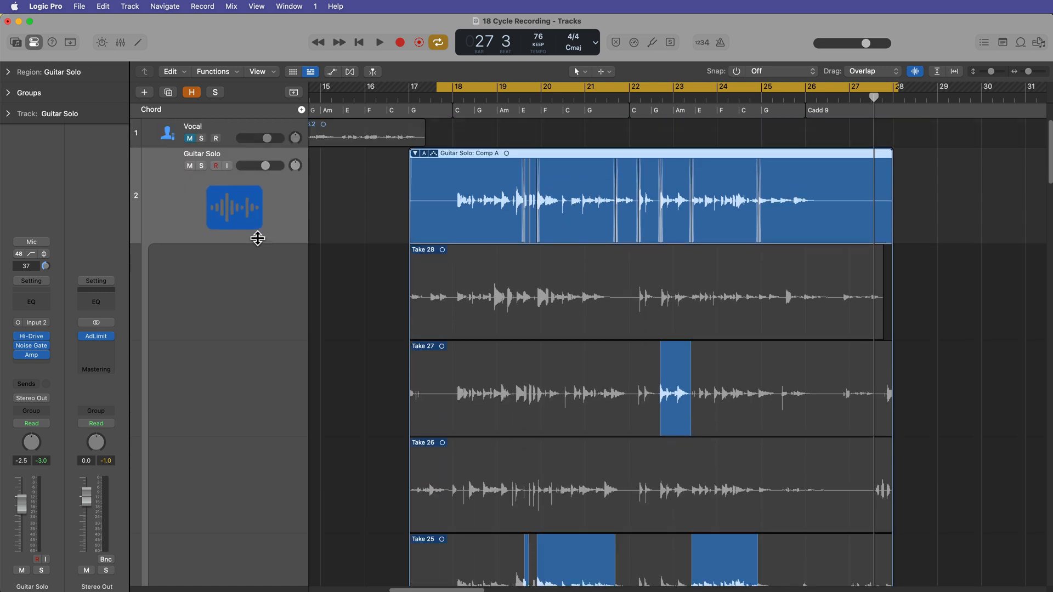
scroll(down, 3)
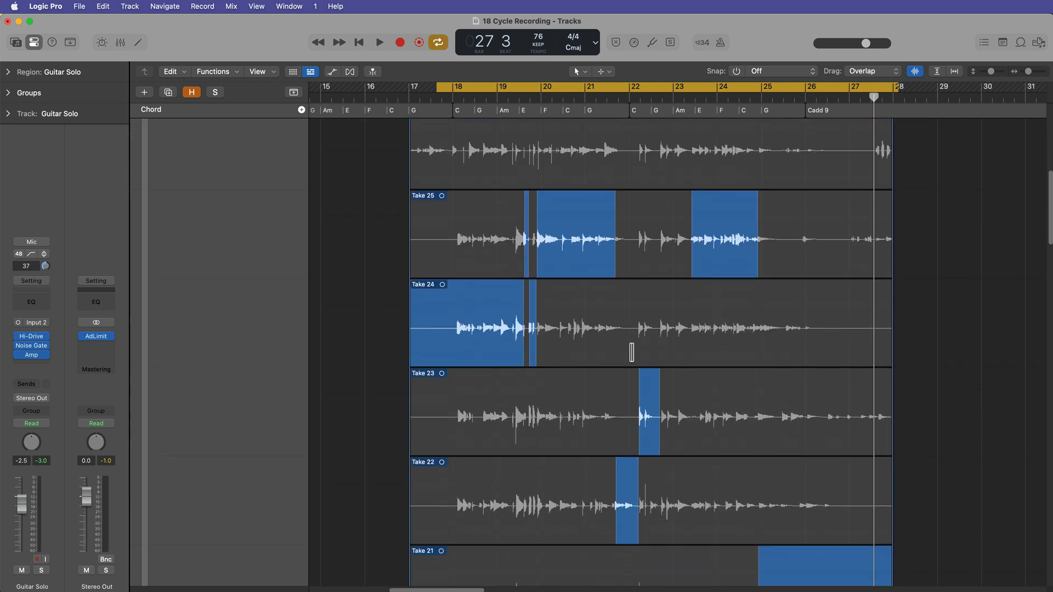
scroll(down, 3)
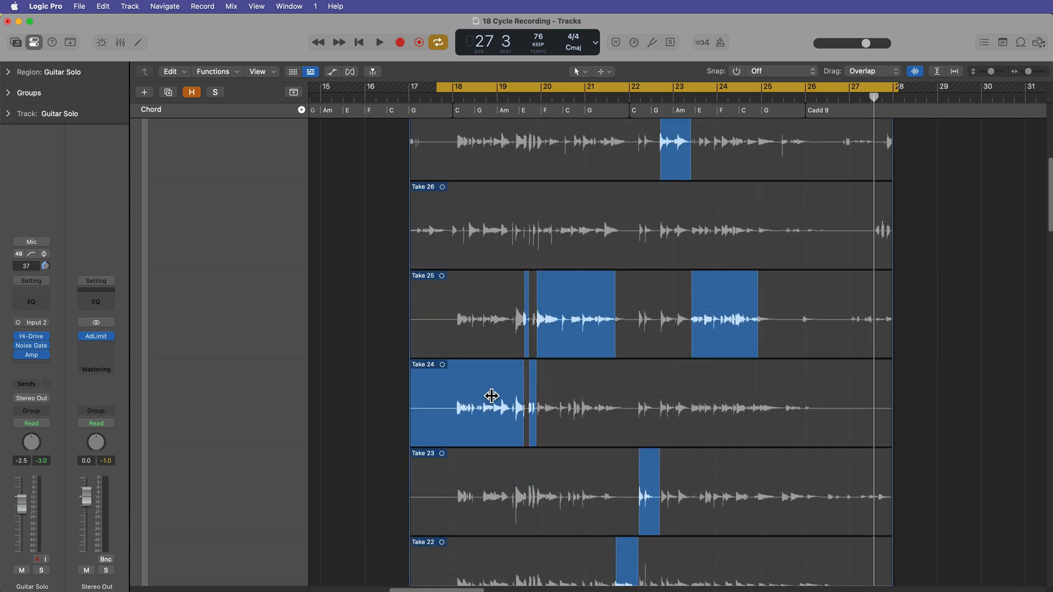
mouse_move(487, 359)
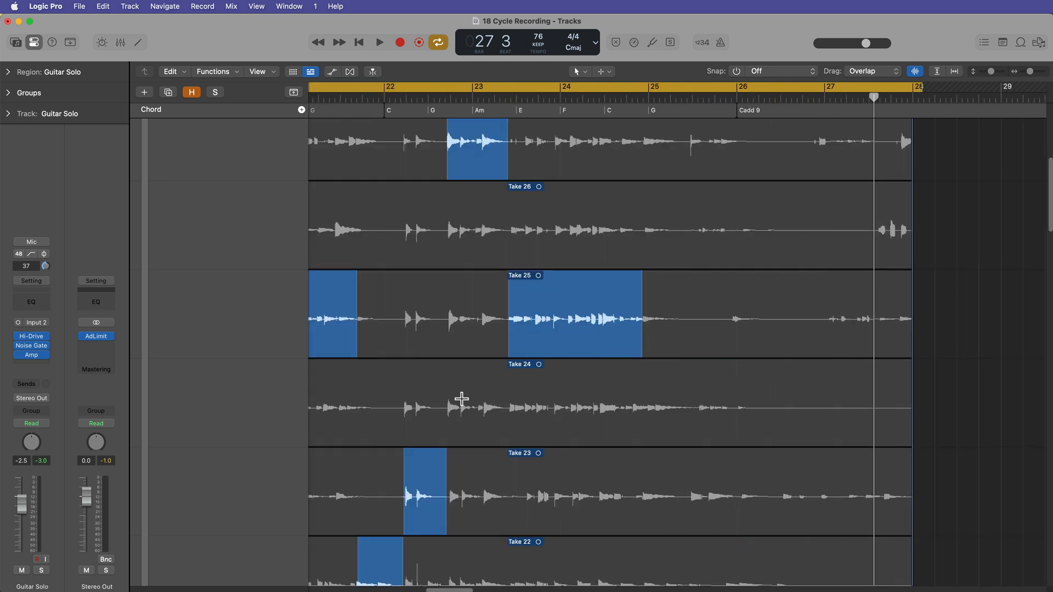
scroll(left, 3)
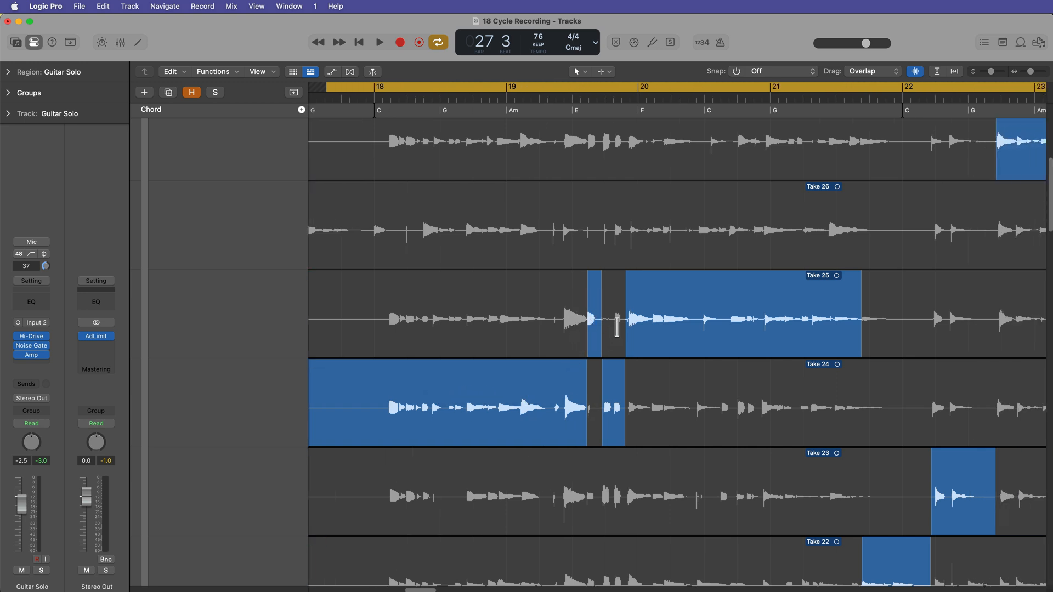
mouse_move(559, 425)
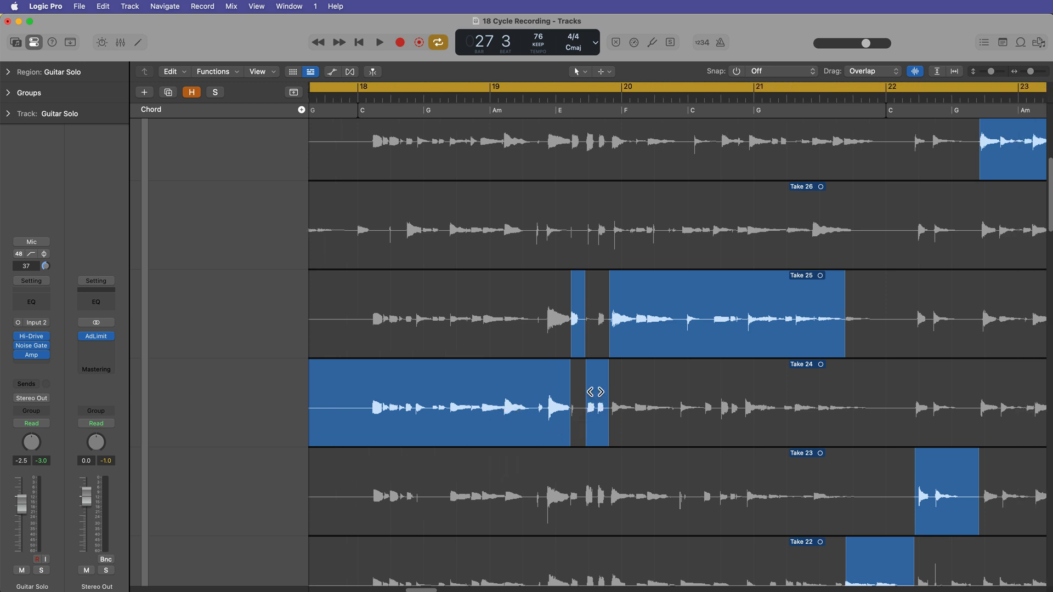
mouse_move(619, 310)
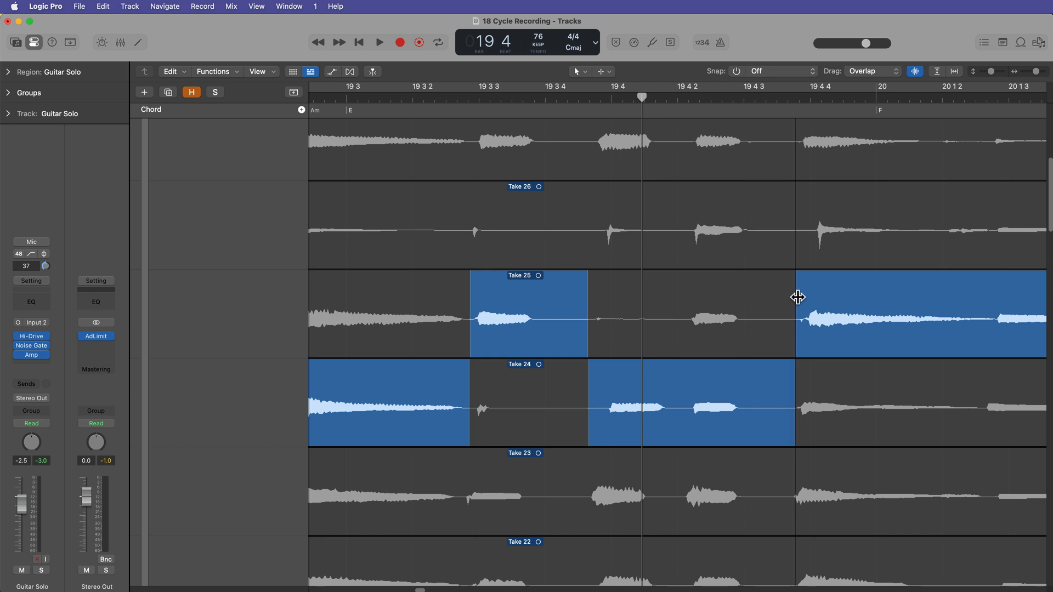
mouse_move(440, 379)
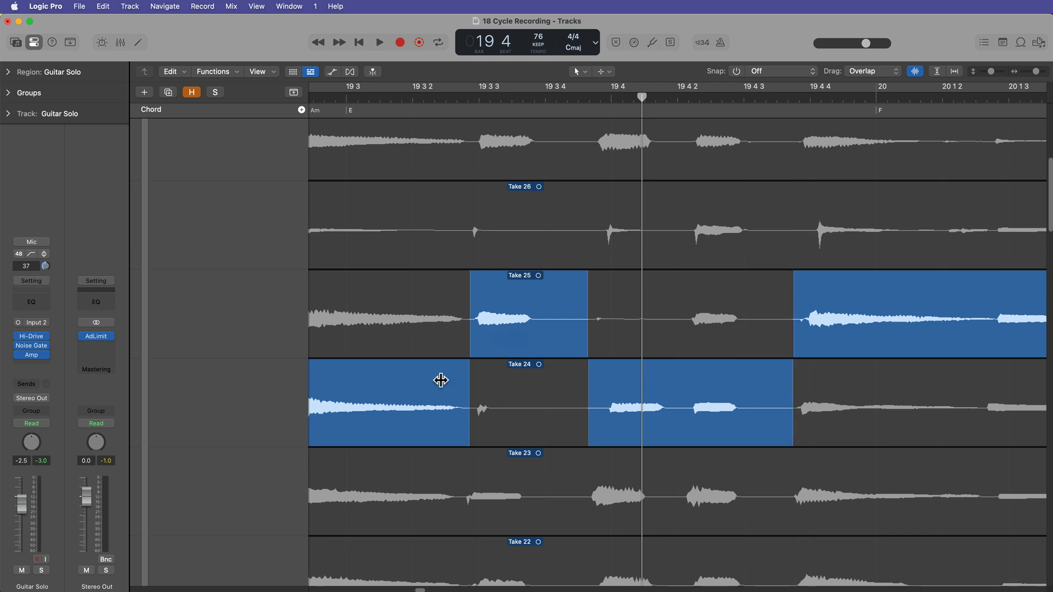
mouse_move(441, 380)
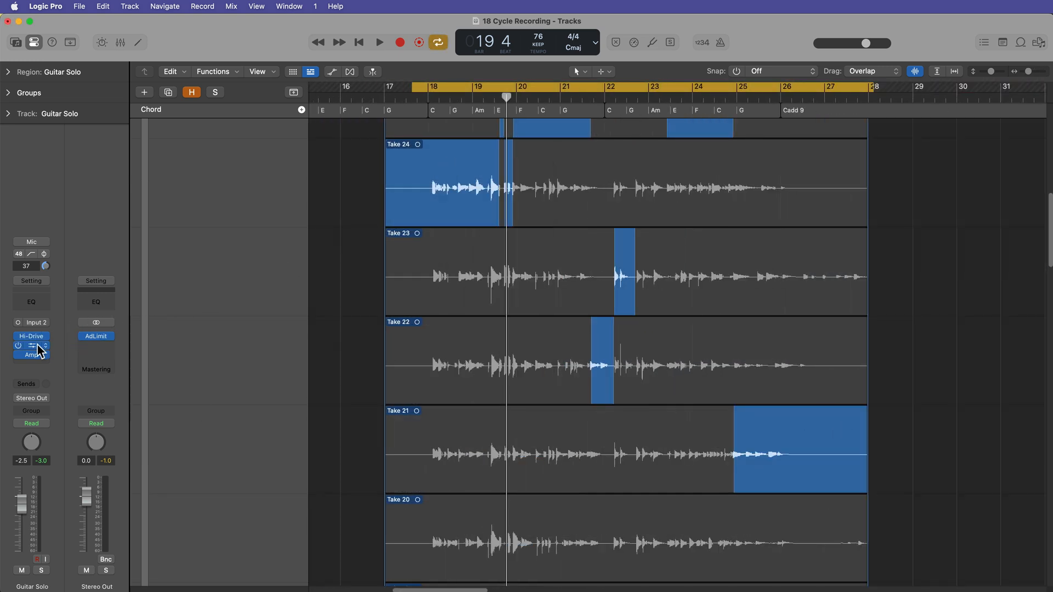
Step: Reopen Amp Designer on Guitar Solo to check it, then close its window
click(30, 355)
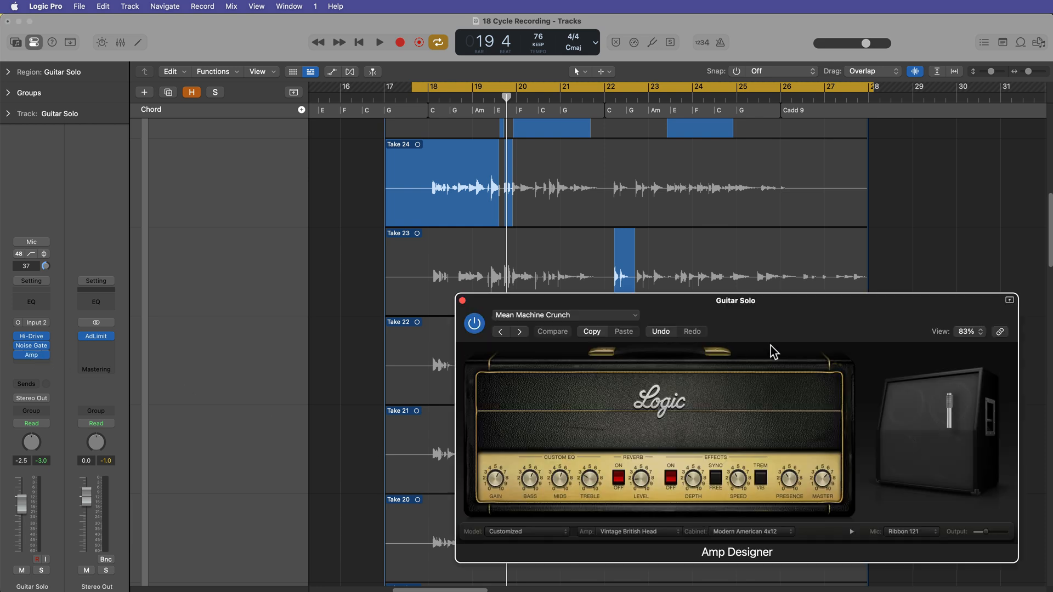
mouse_move(884, 344)
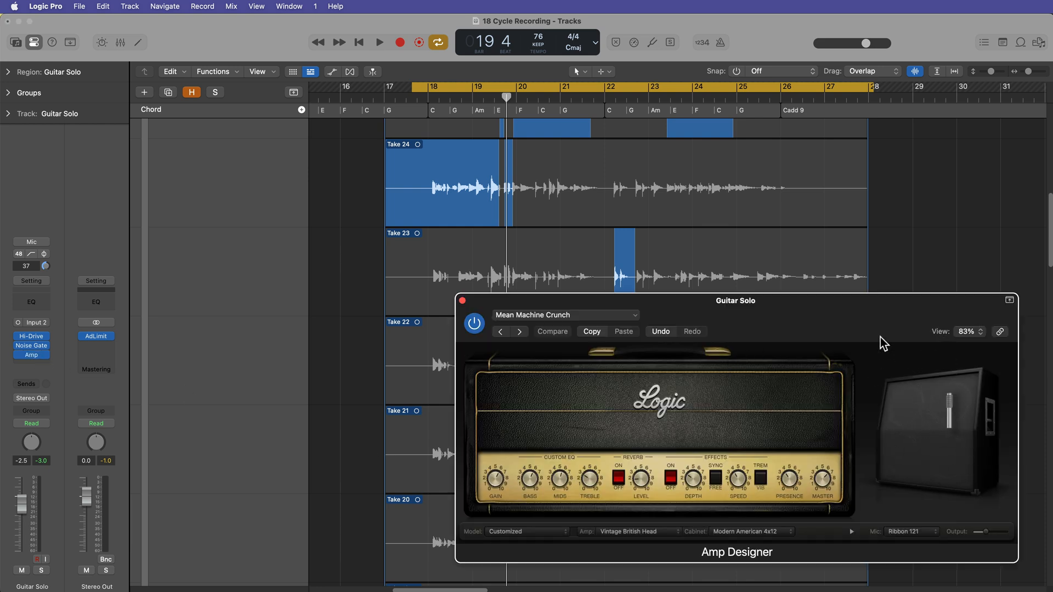
mouse_move(861, 330)
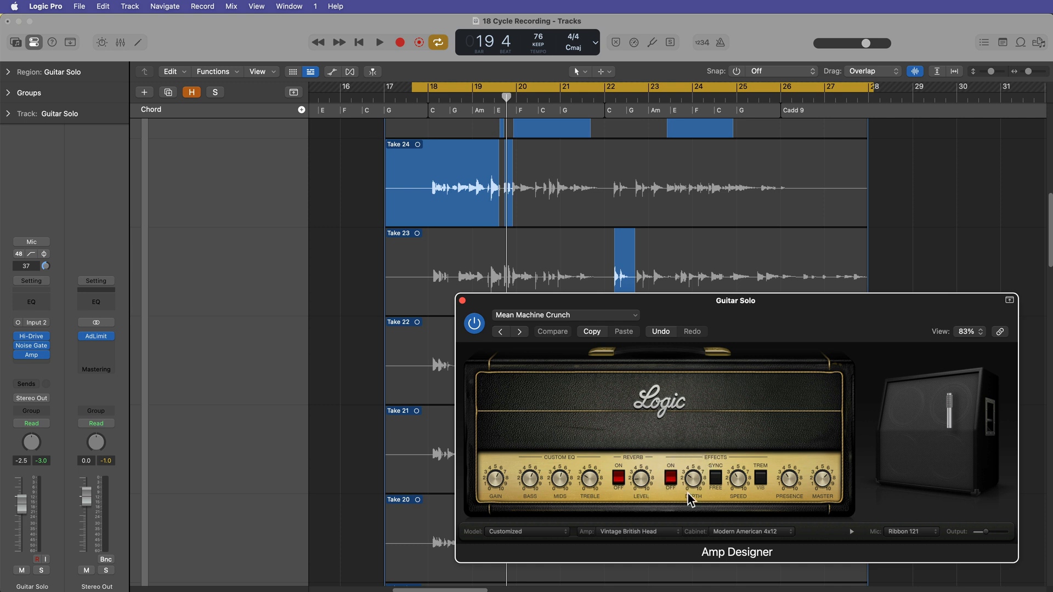
mouse_move(512, 323)
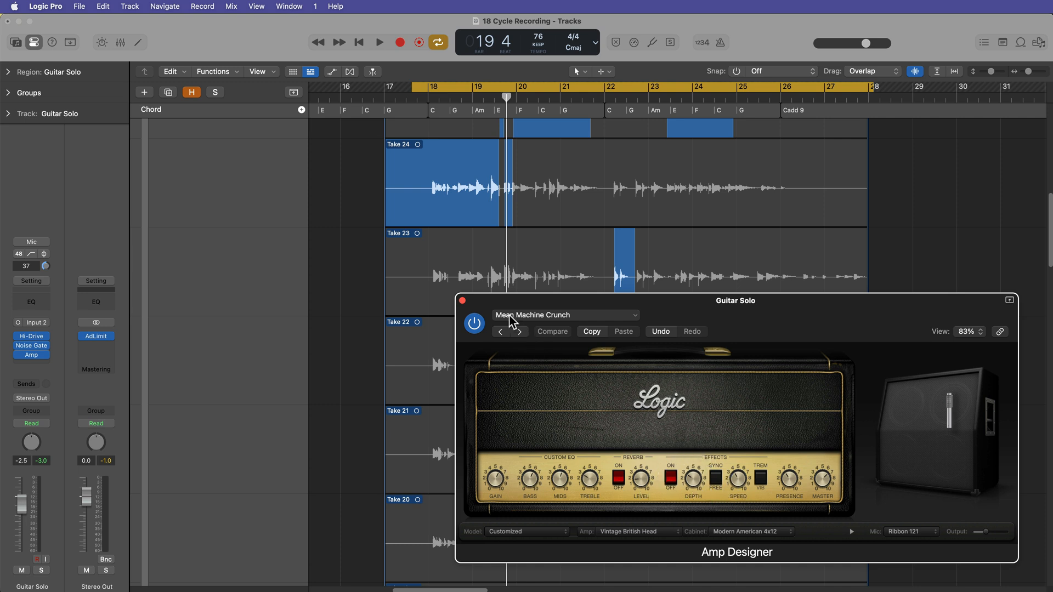
click(462, 301)
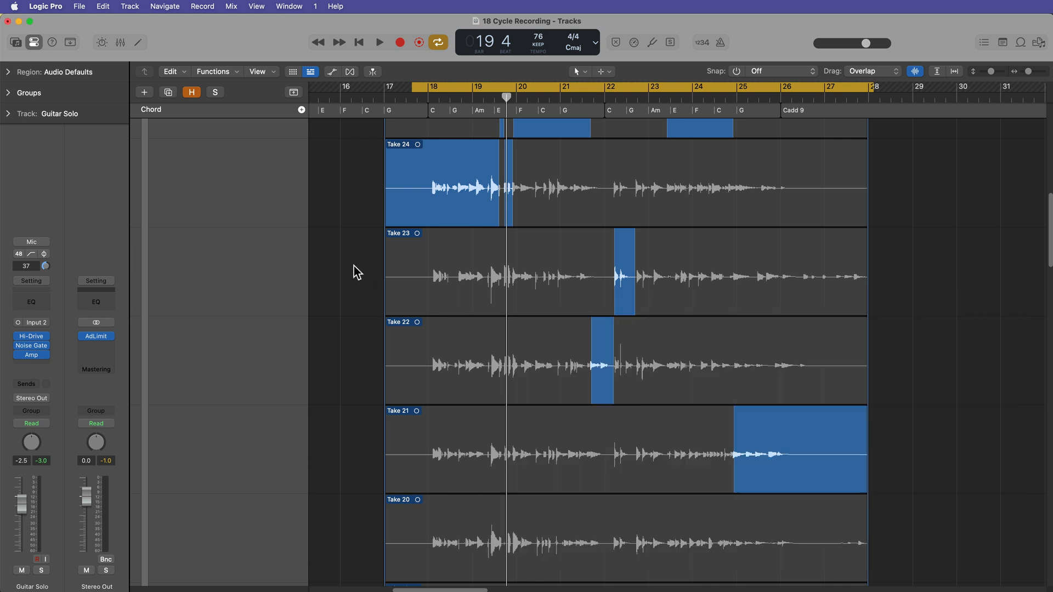
Step: Audition the comped Guitar Solo, then collapse the take folder to a single Comp A region
scroll(down, 3)
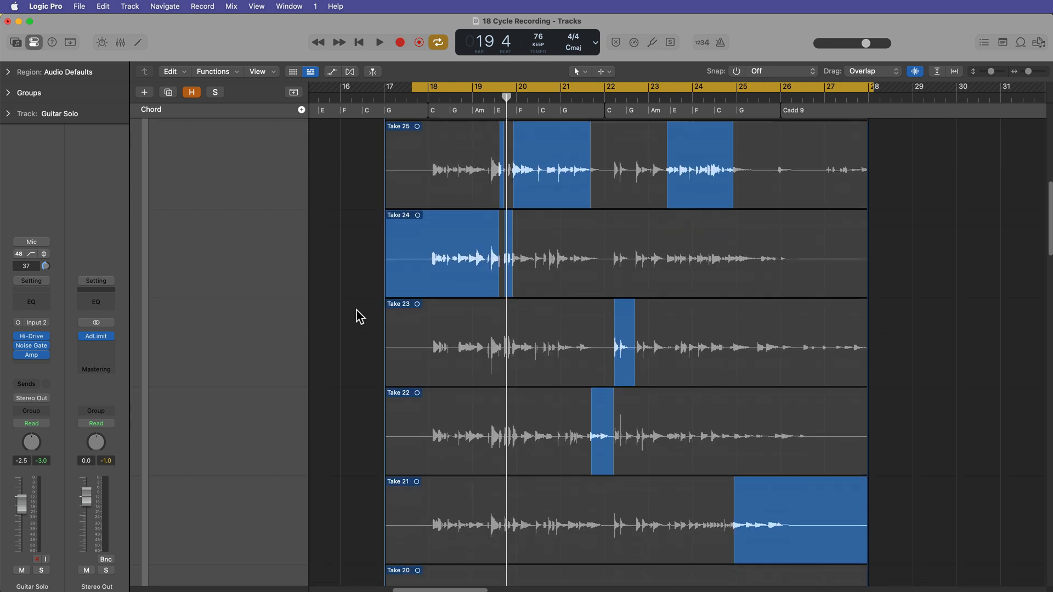
click(379, 42)
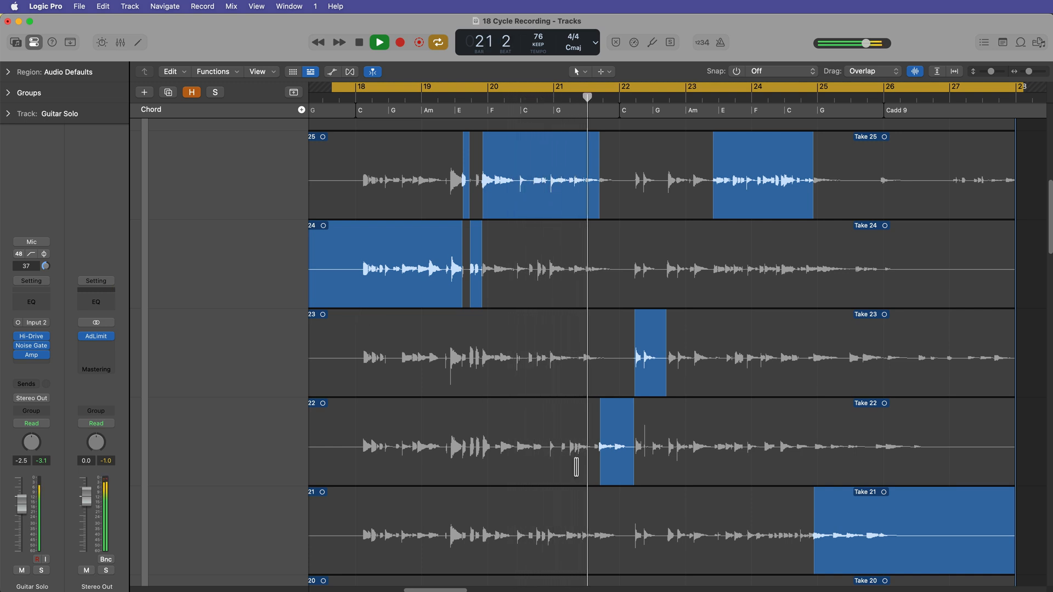
click(625, 96)
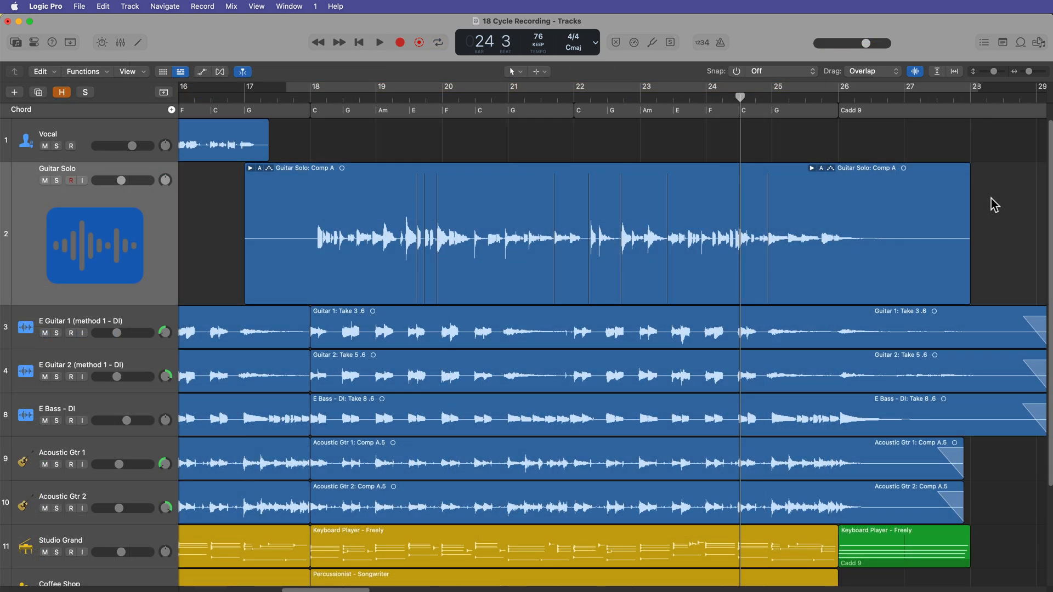
mouse_move(645, 218)
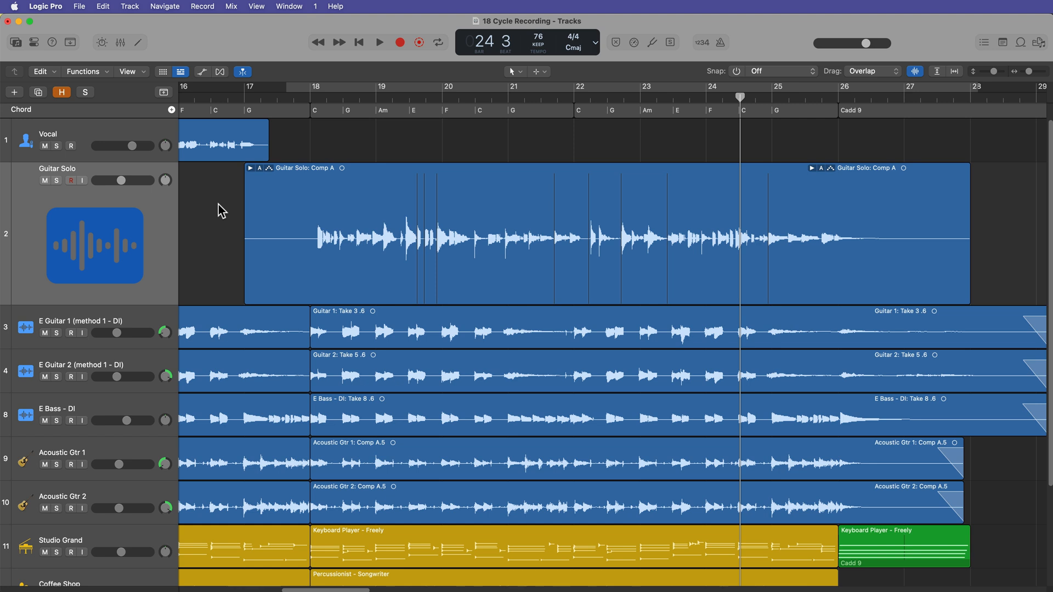
mouse_move(881, 234)
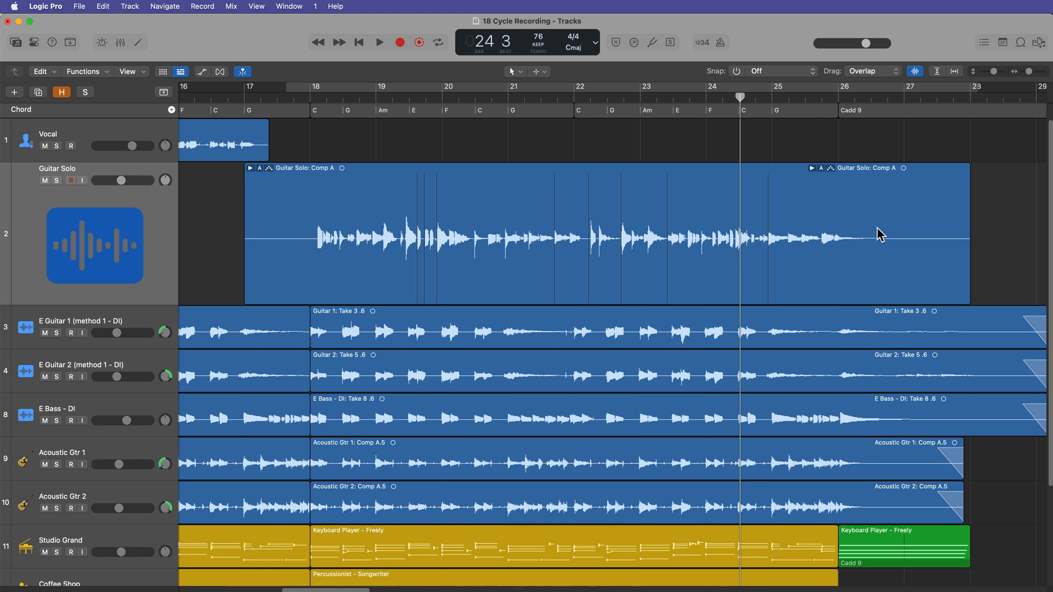
mouse_move(280, 188)
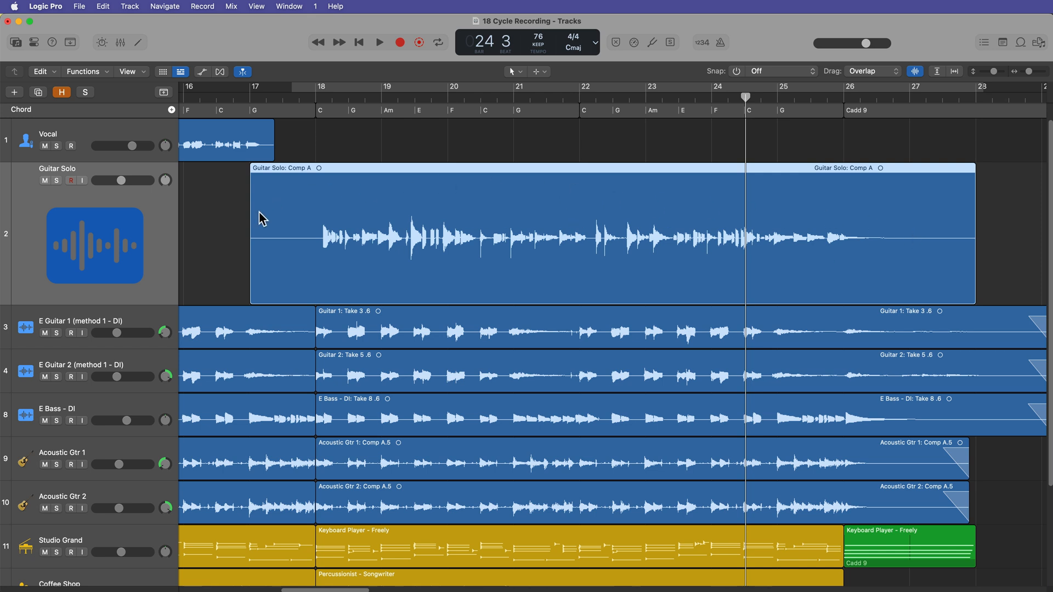
mouse_move(392, 278)
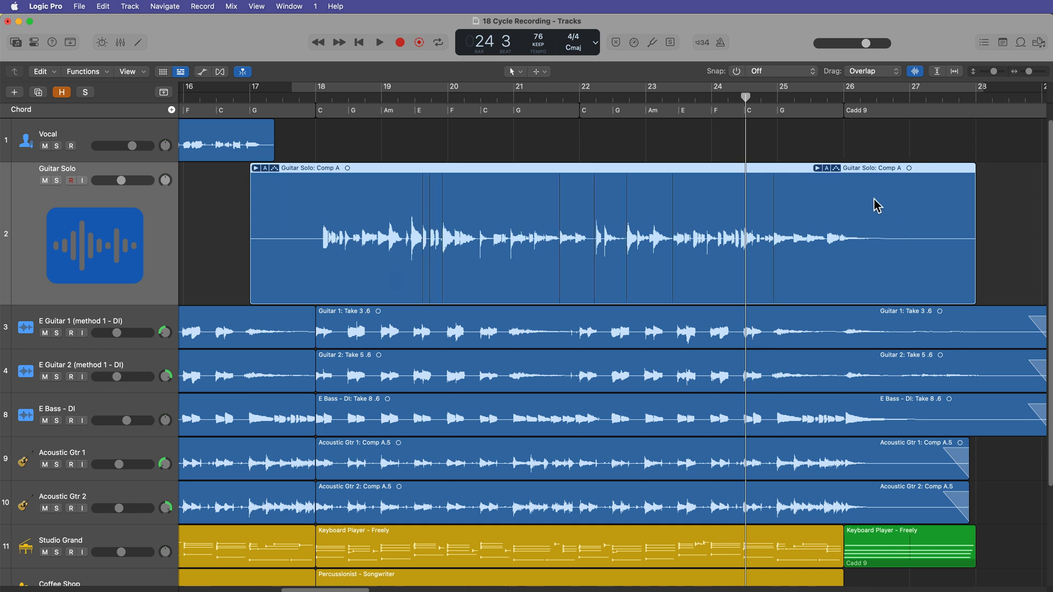
mouse_move(688, 273)
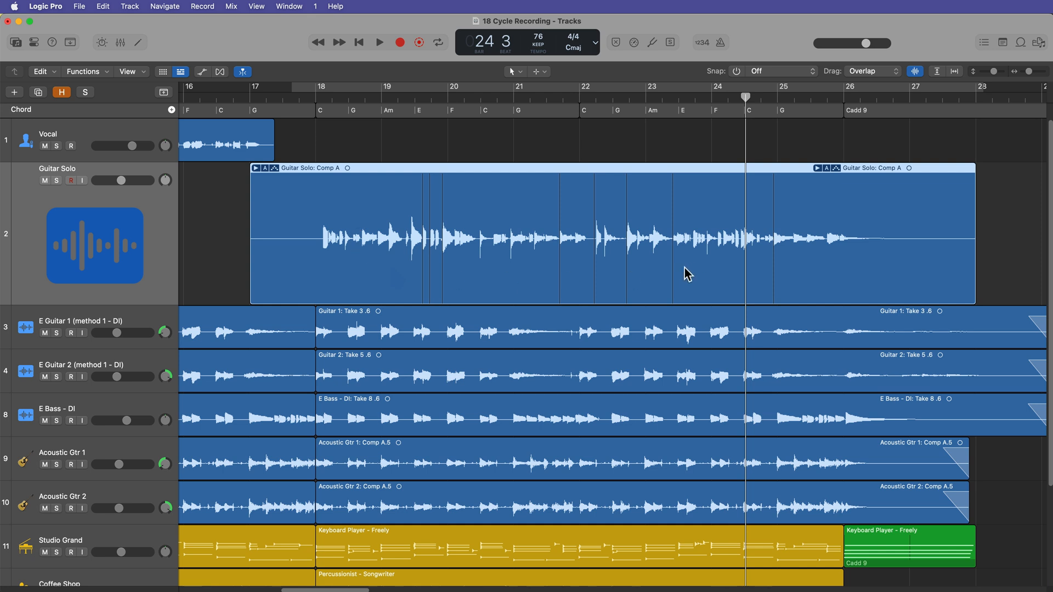
mouse_move(677, 275)
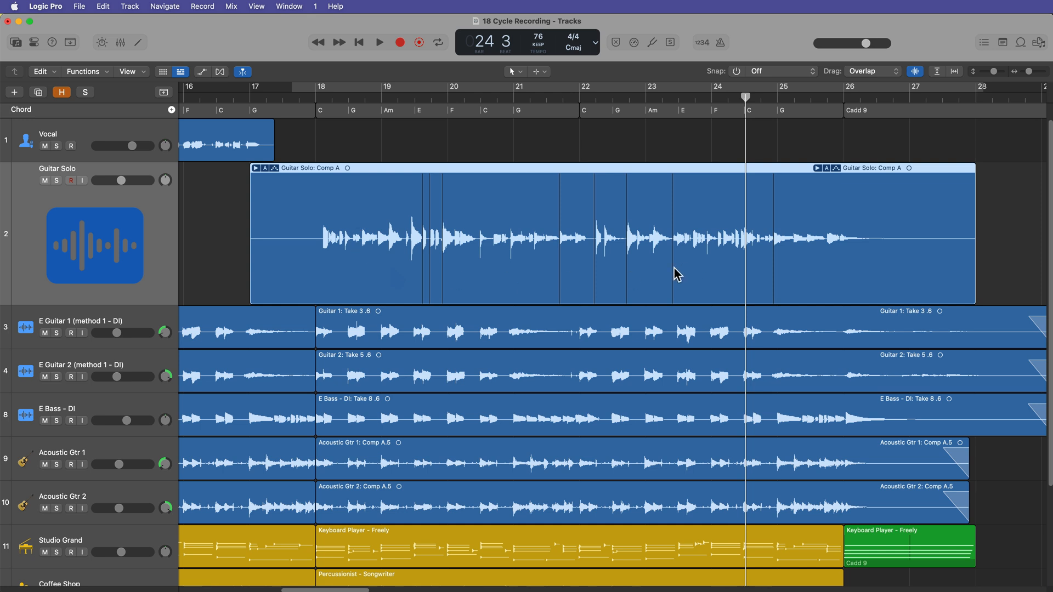
mouse_move(113, 240)
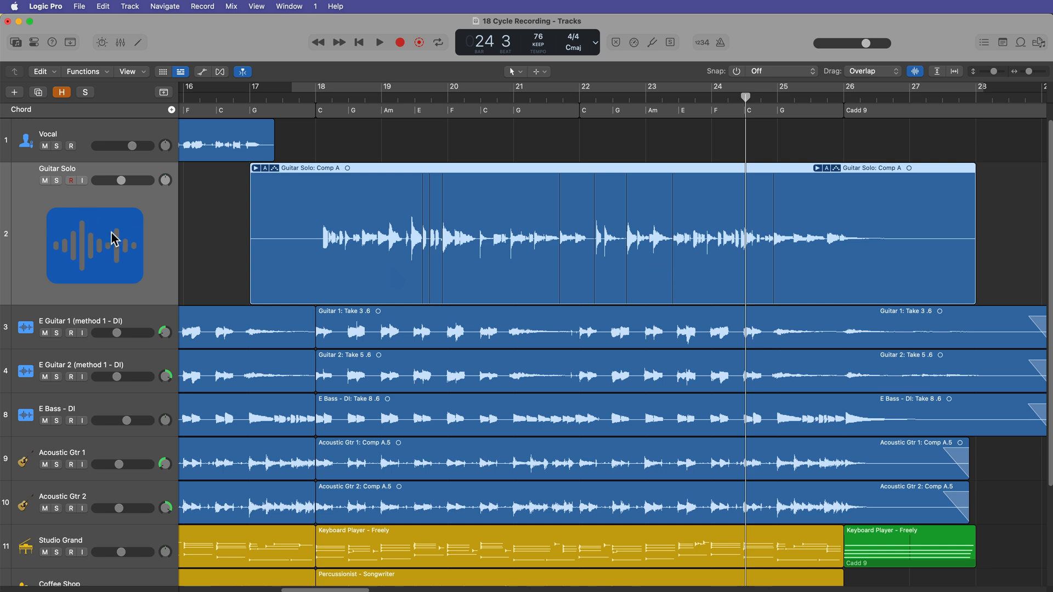
mouse_move(85, 230)
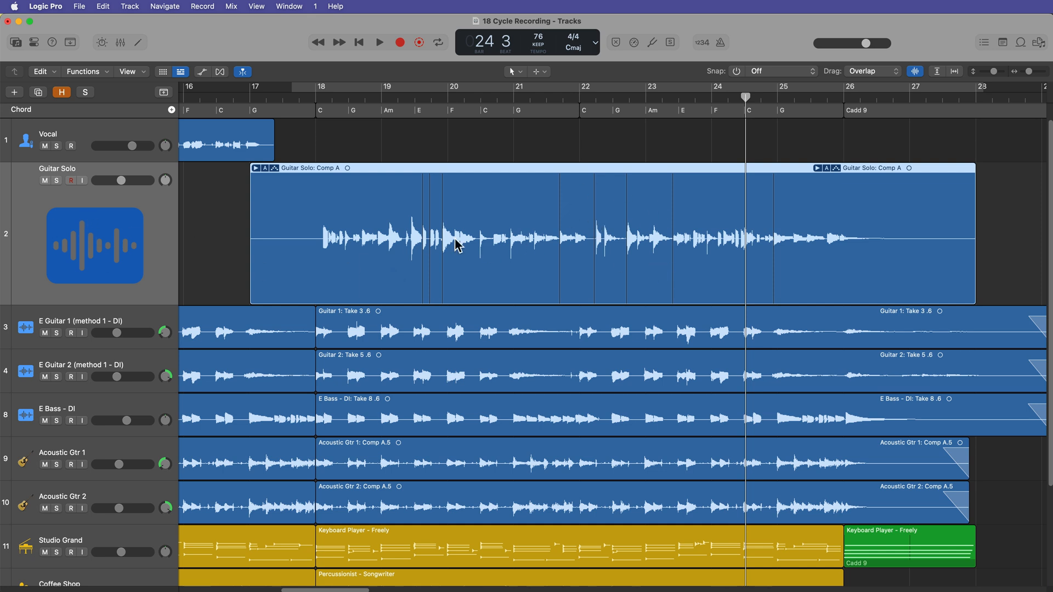
Step: Duplicate the Guitar Solo track to alternative B and toggle between alternatives A and B
click(129, 6)
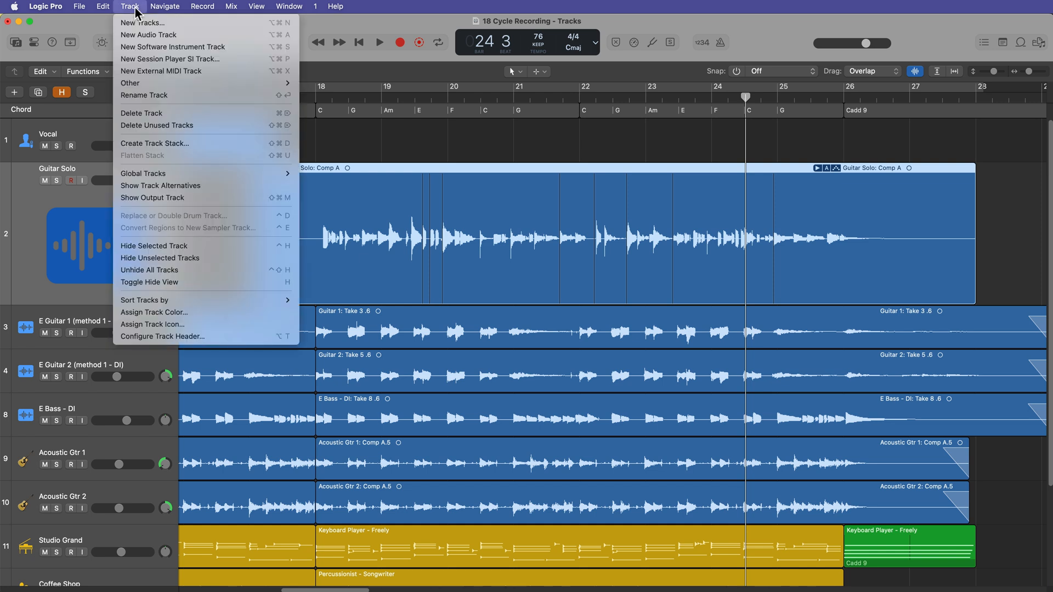
mouse_move(186, 161)
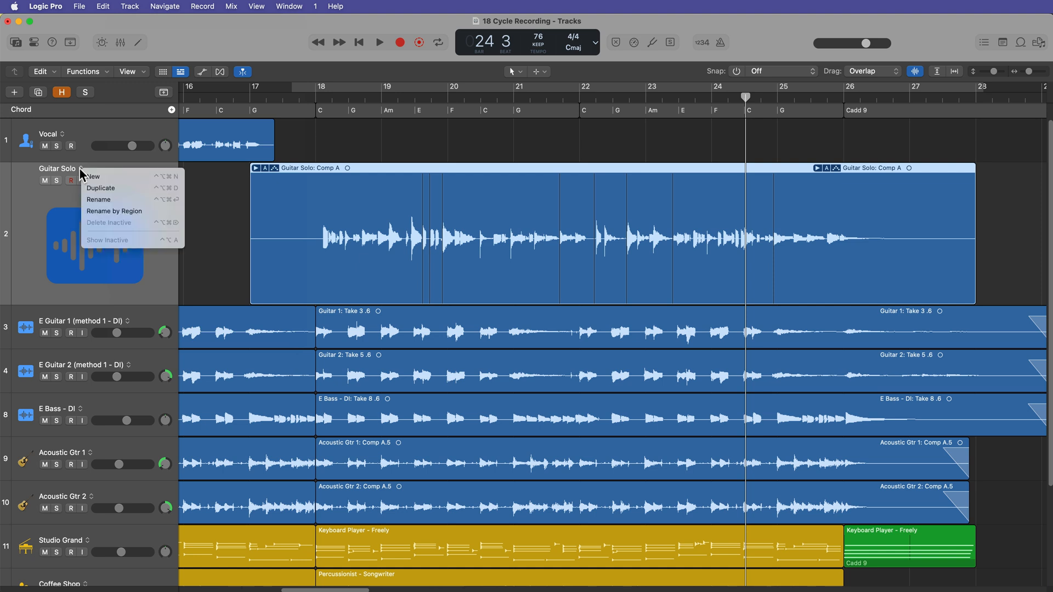
mouse_move(93, 176)
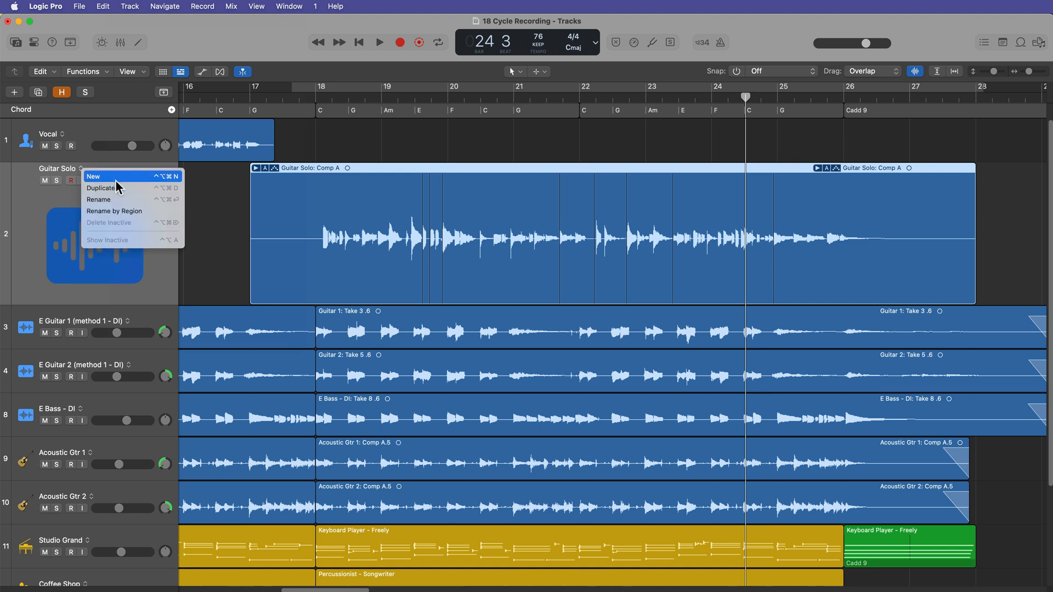
mouse_move(118, 191)
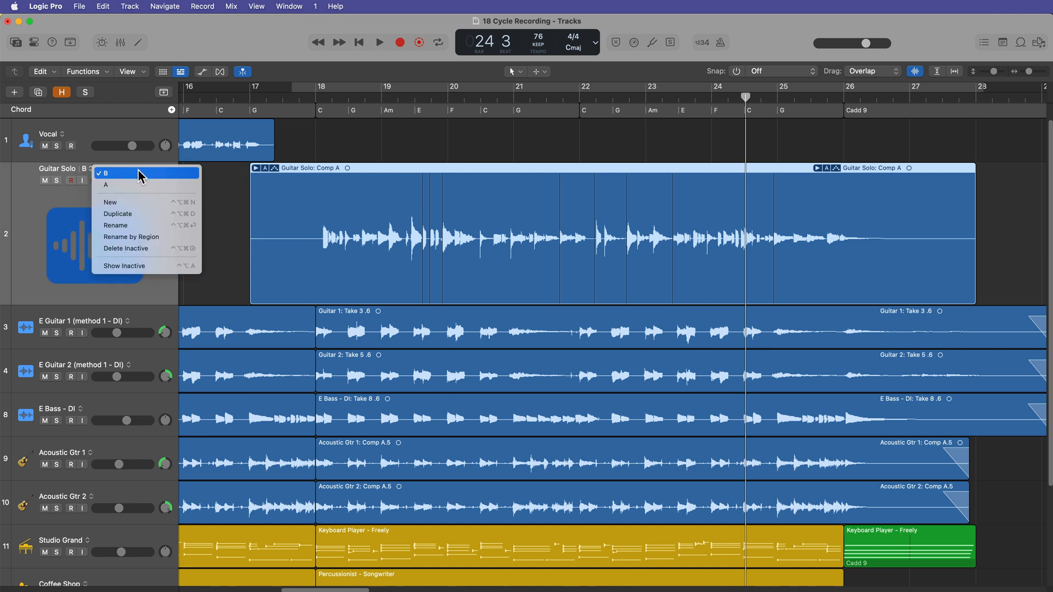
click(106, 185)
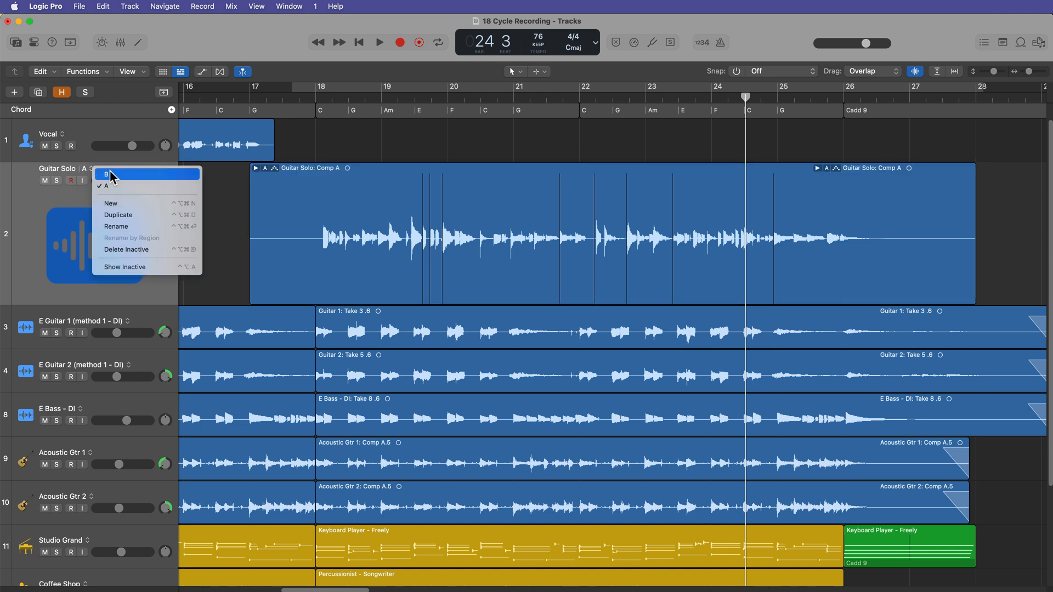
click(106, 174)
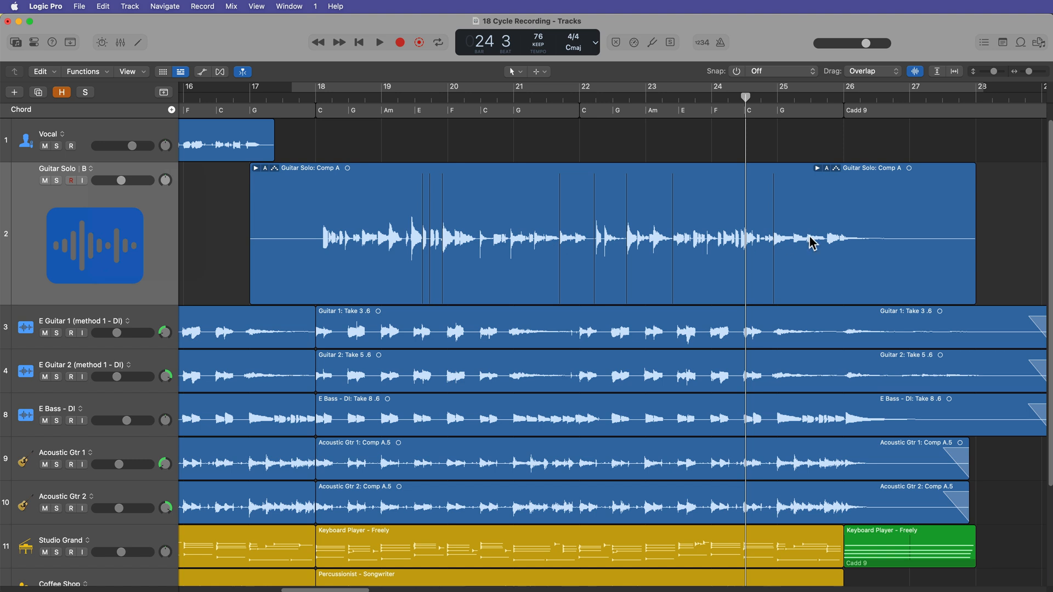
mouse_move(570, 231)
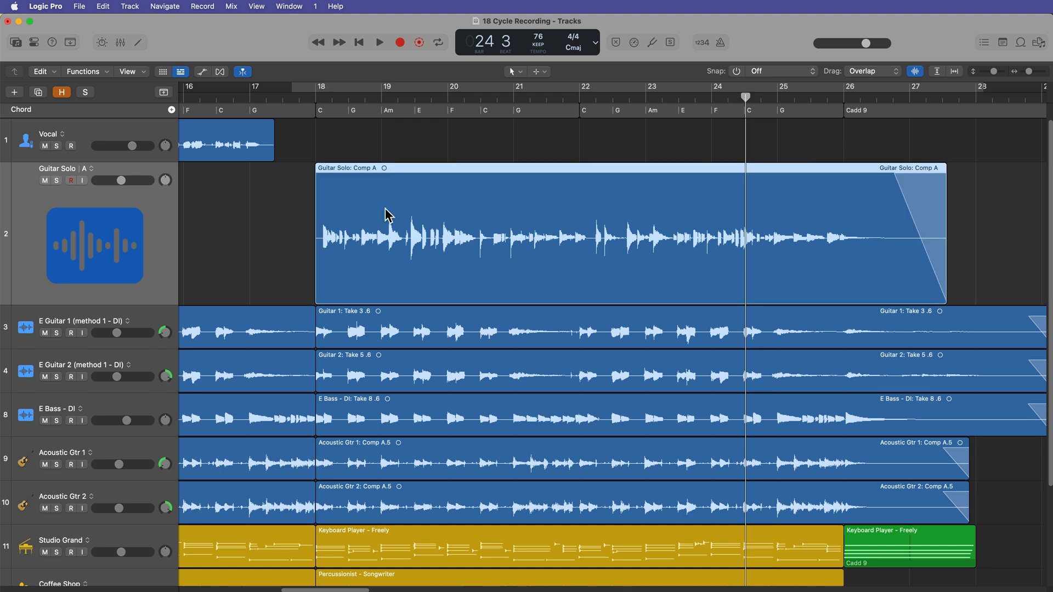
mouse_move(85, 173)
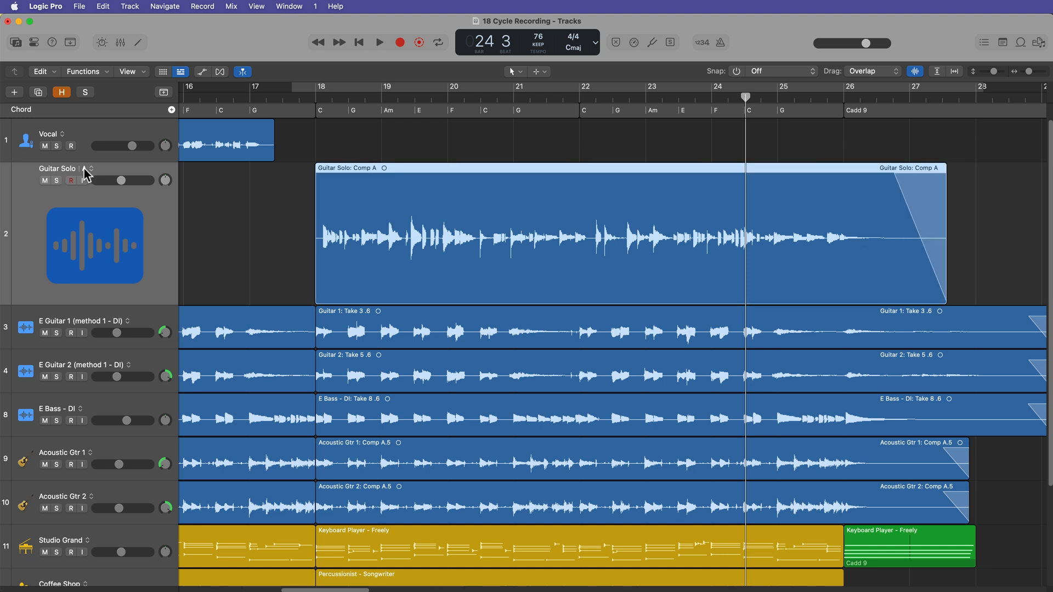
Step: Return the Guitar Solo track to alternative B, which still holds the editable take folder
click(87, 168)
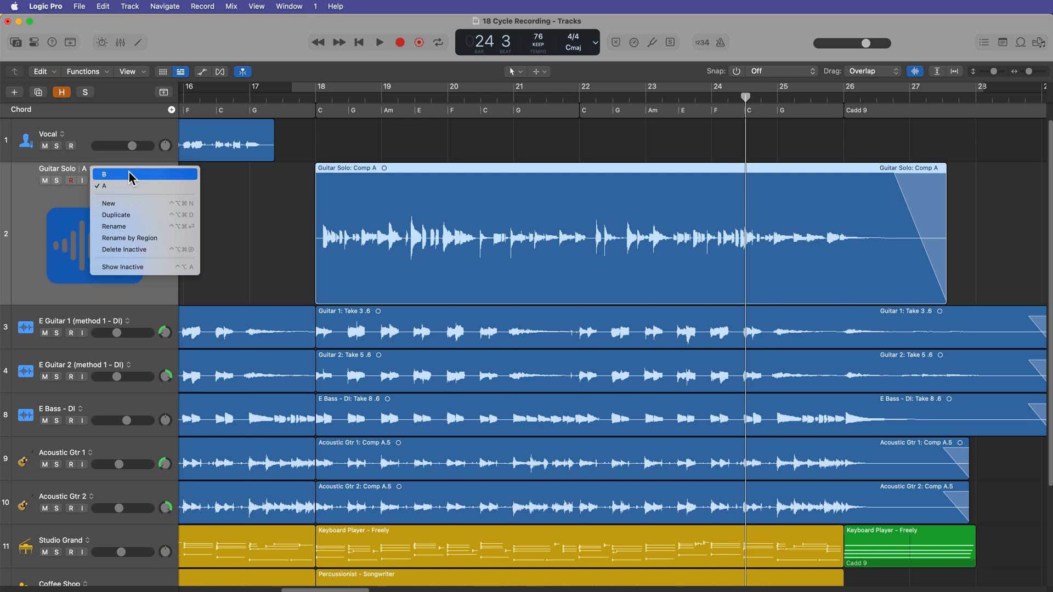
click(104, 173)
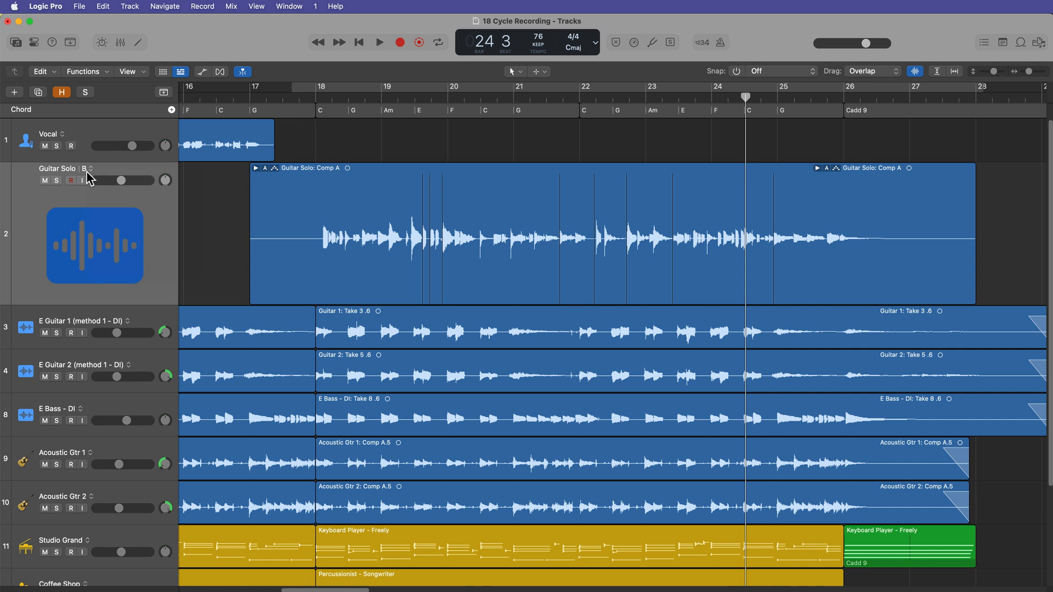
mouse_move(227, 222)
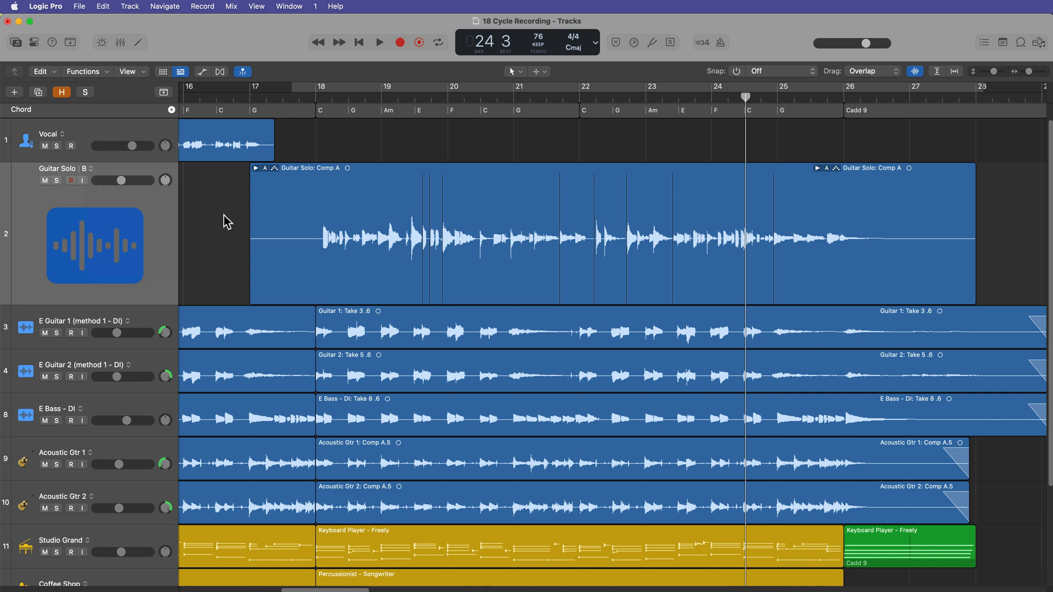